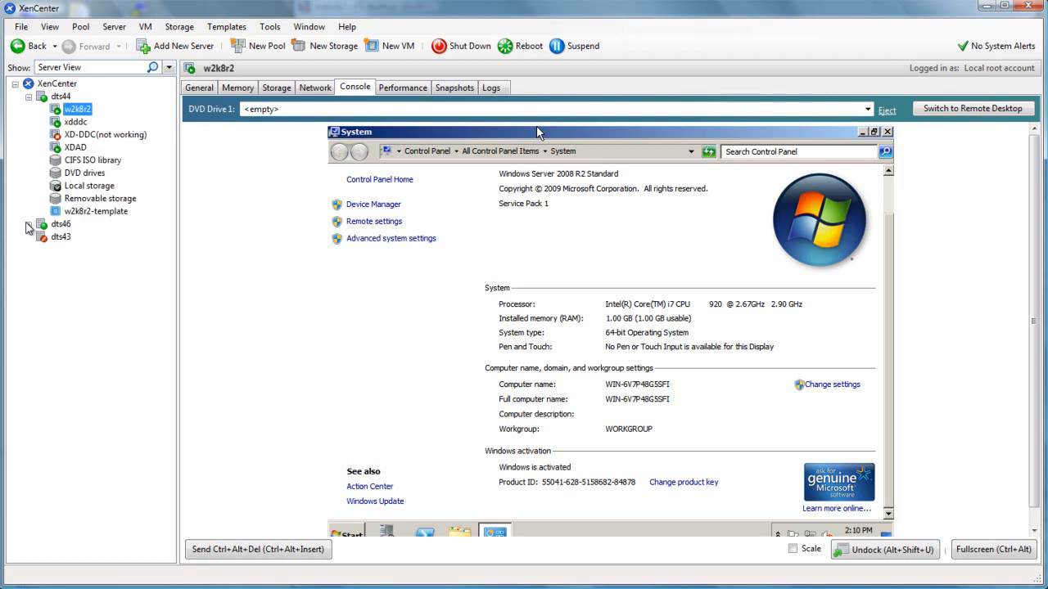
Confirm the w2k8r2 VM shows 'Windows is activated', then bring up the SEP sesam GUI
{"action": "left_click", "coordinate": [29, 224]}
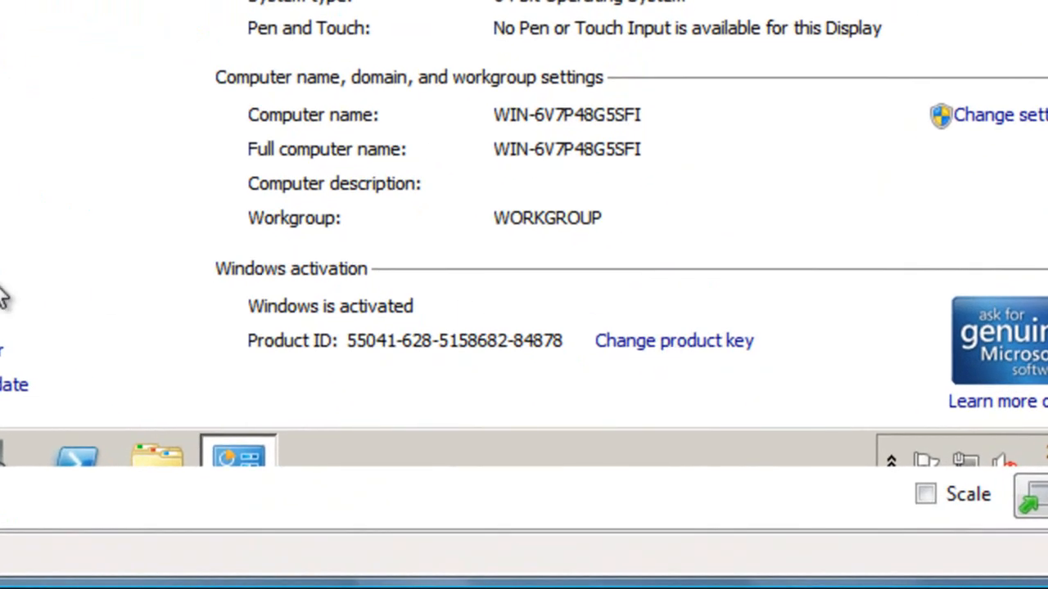
{"action": "mouse_move", "coordinate": [500, 352]}
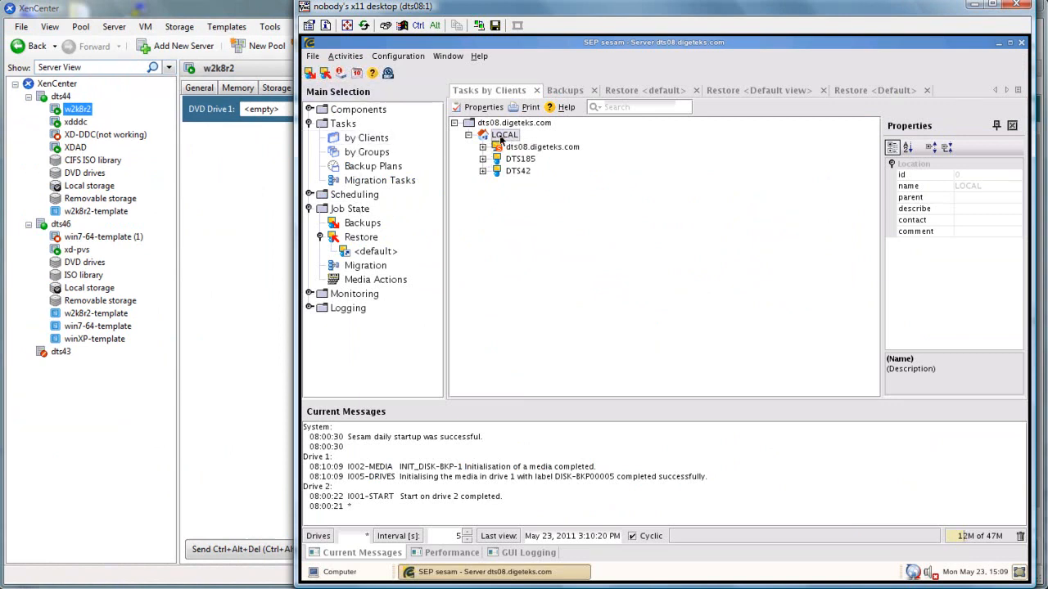
Start a new LOCAL client DTS44 with UNIX platform and Citrix Xen Server operating system
{"action": "right_click", "coordinate": [504, 134]}
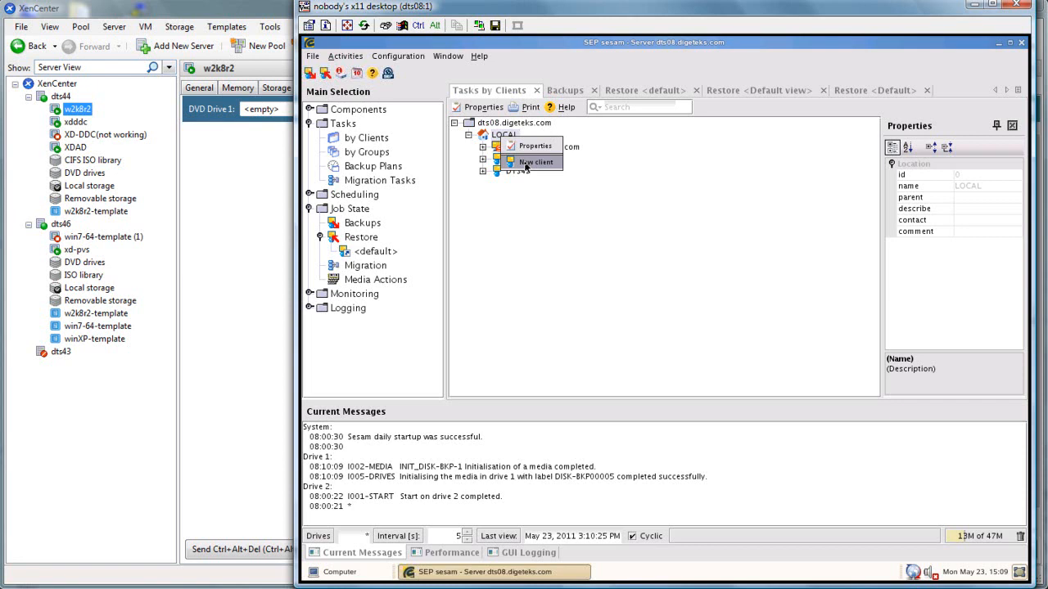
{"action": "left_click", "coordinate": [536, 162]}
{"action": "type", "text": "DTS44"}
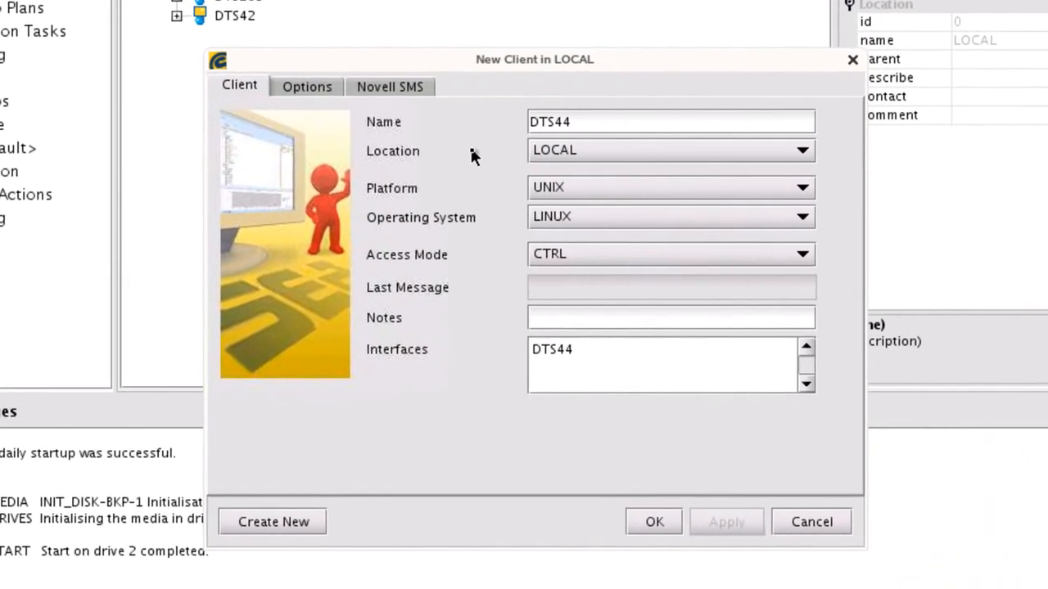
{"action": "left_click", "coordinate": [800, 186]}
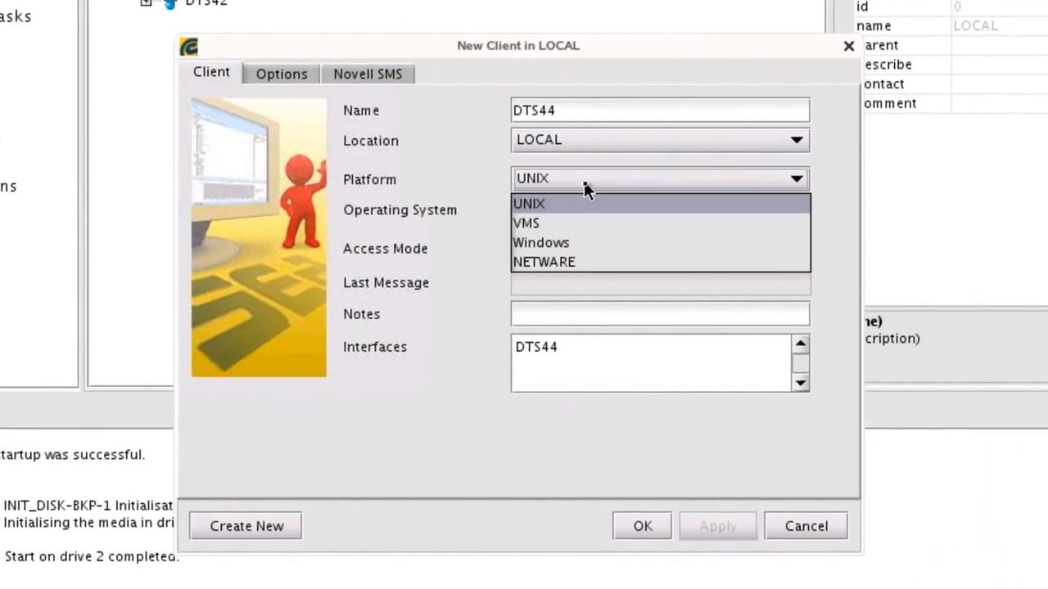
{"action": "left_click", "coordinate": [529, 203]}
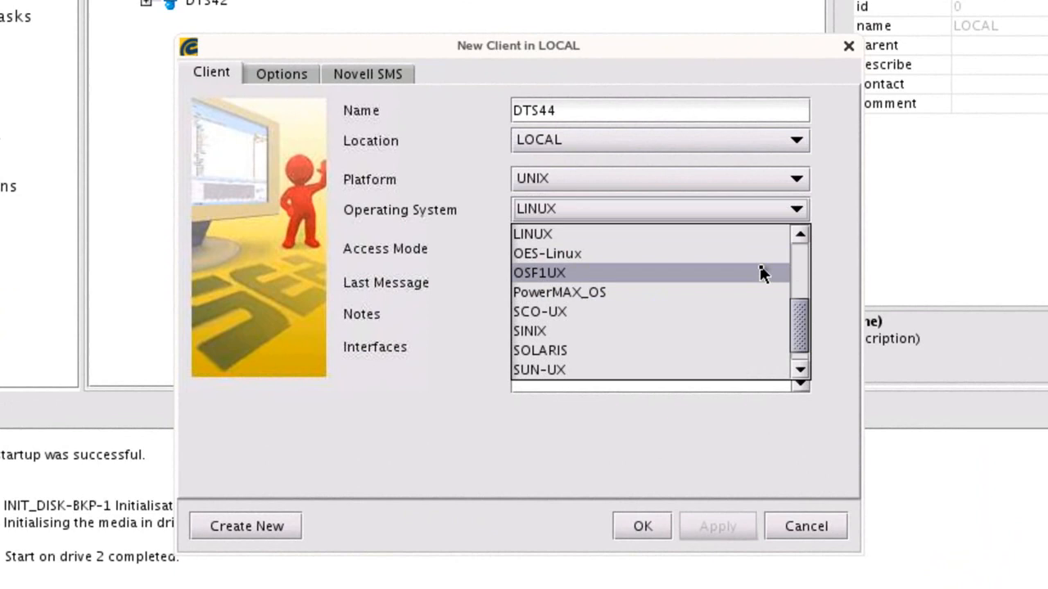
{"action": "scroll", "scroll_direction": "up", "scroll_amount": 3}
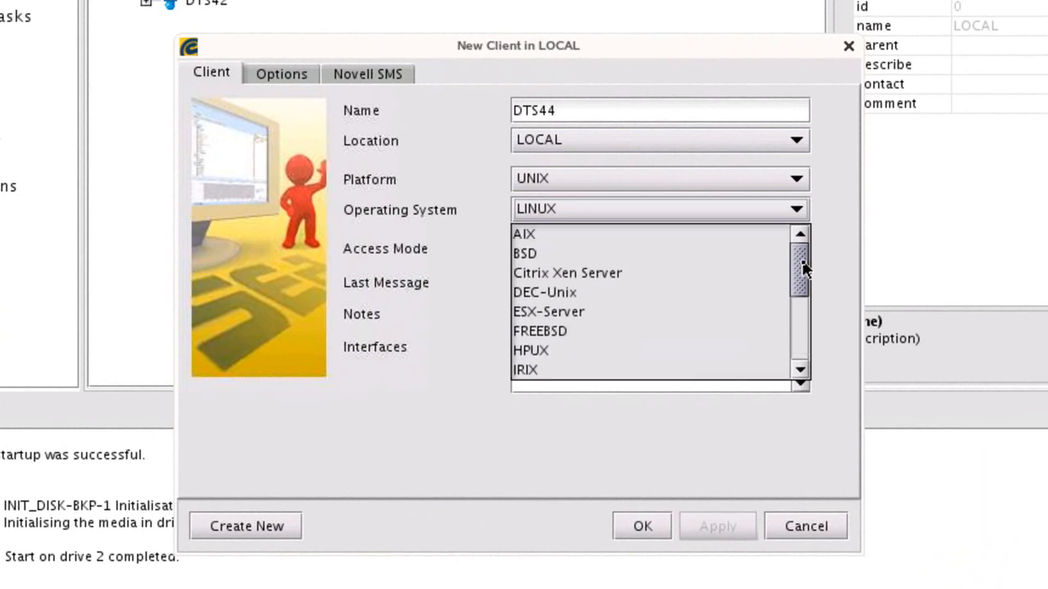
{"action": "left_click", "coordinate": [567, 273]}
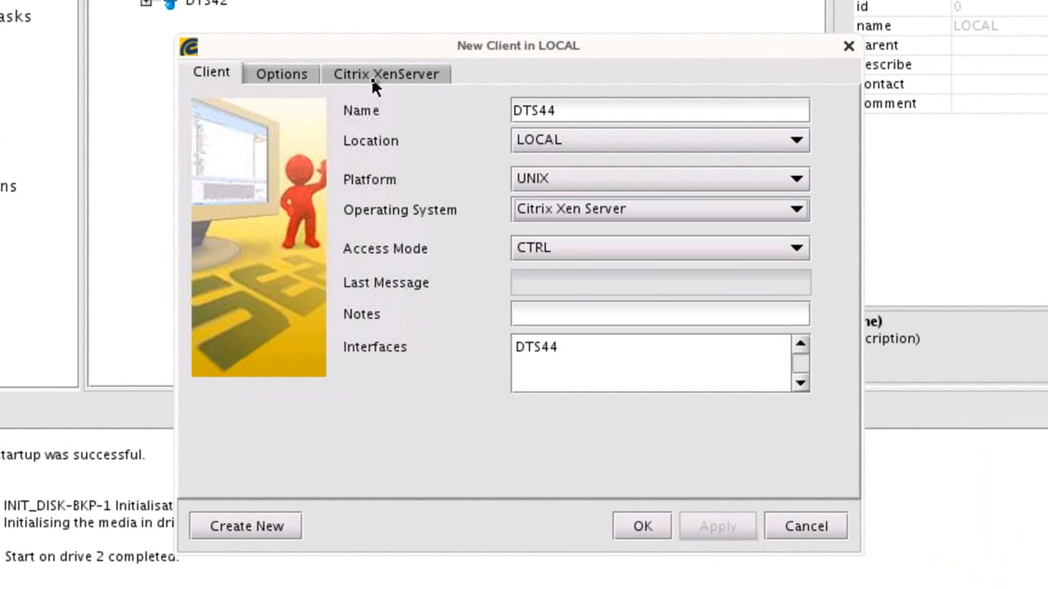
Give DTS44 Xen account root with password, data mover dts08.digeteks.com, and save it
{"action": "left_click", "coordinate": [385, 74]}
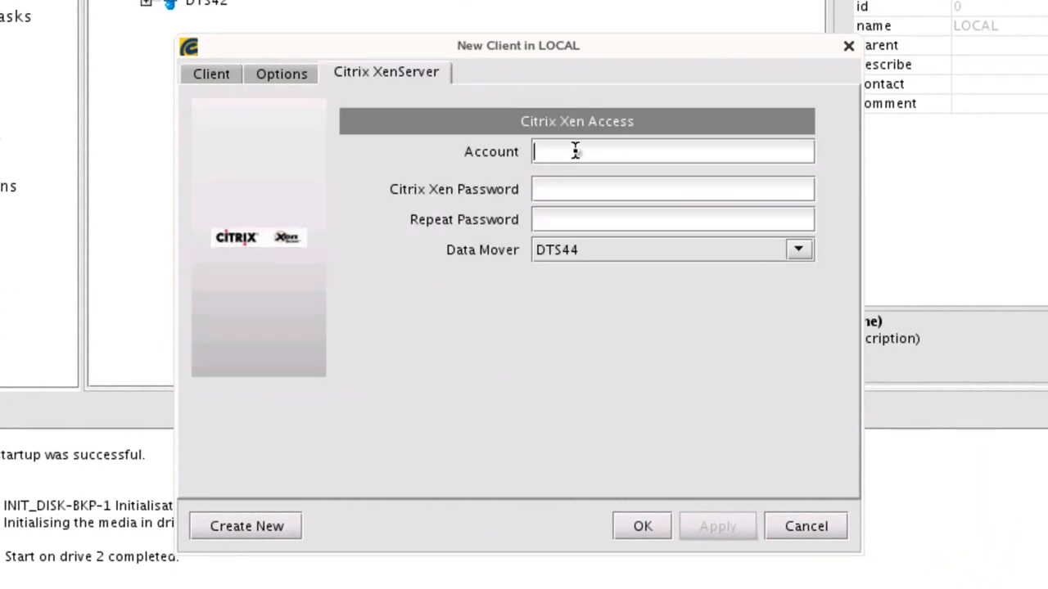
{"action": "type", "text": "root"}
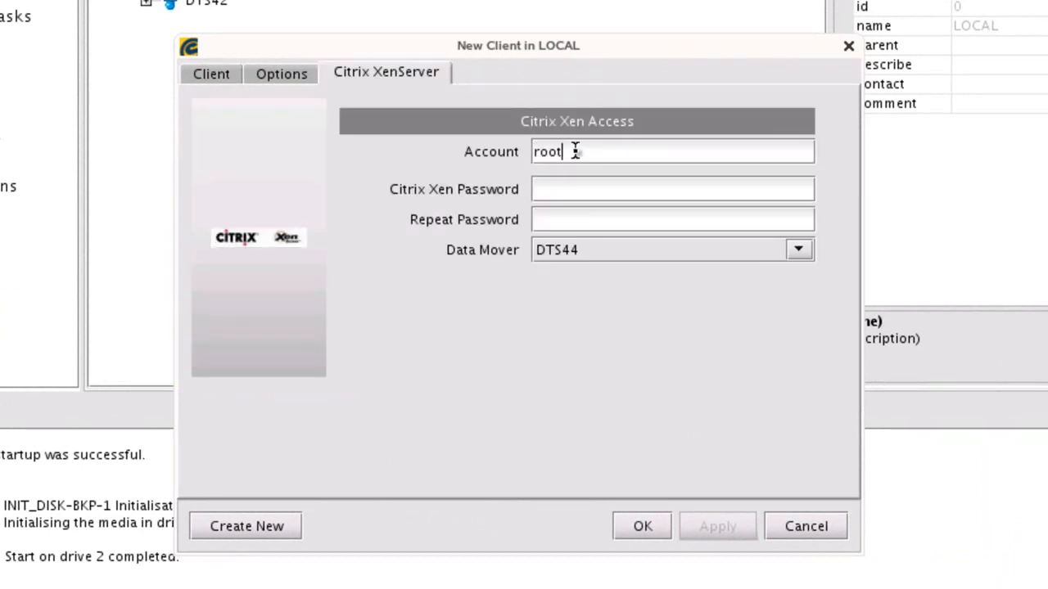
{"action": "type", "text": "***"}
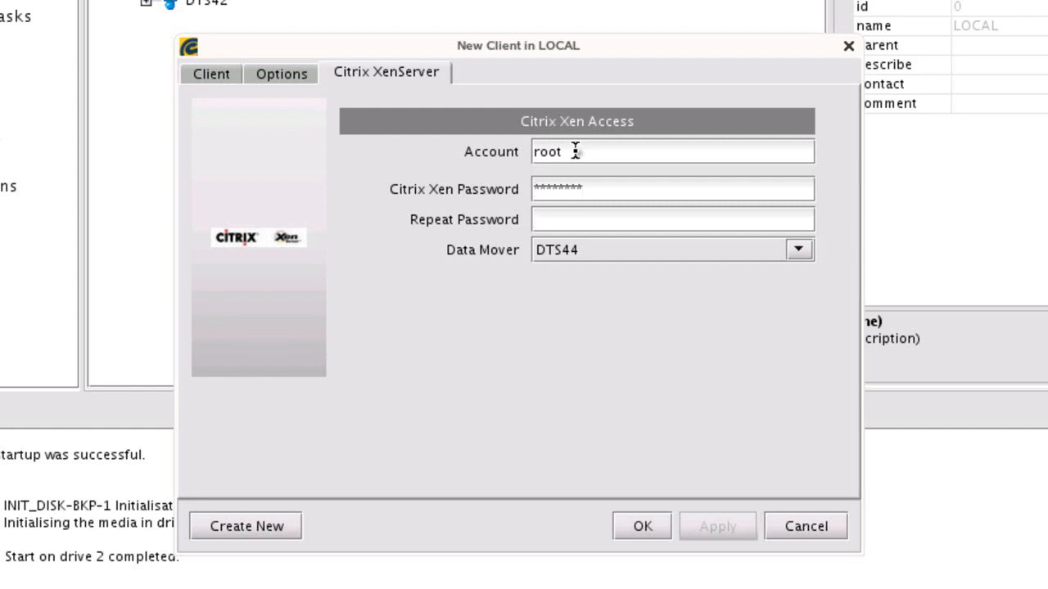
{"action": "type", "text": "********"}
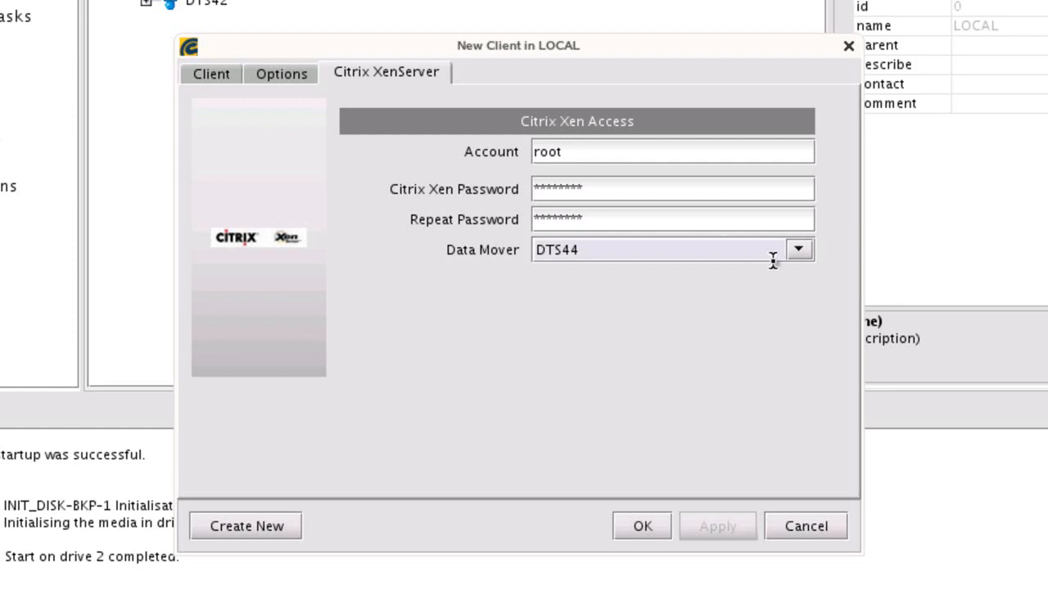
{"action": "left_click", "coordinate": [797, 250]}
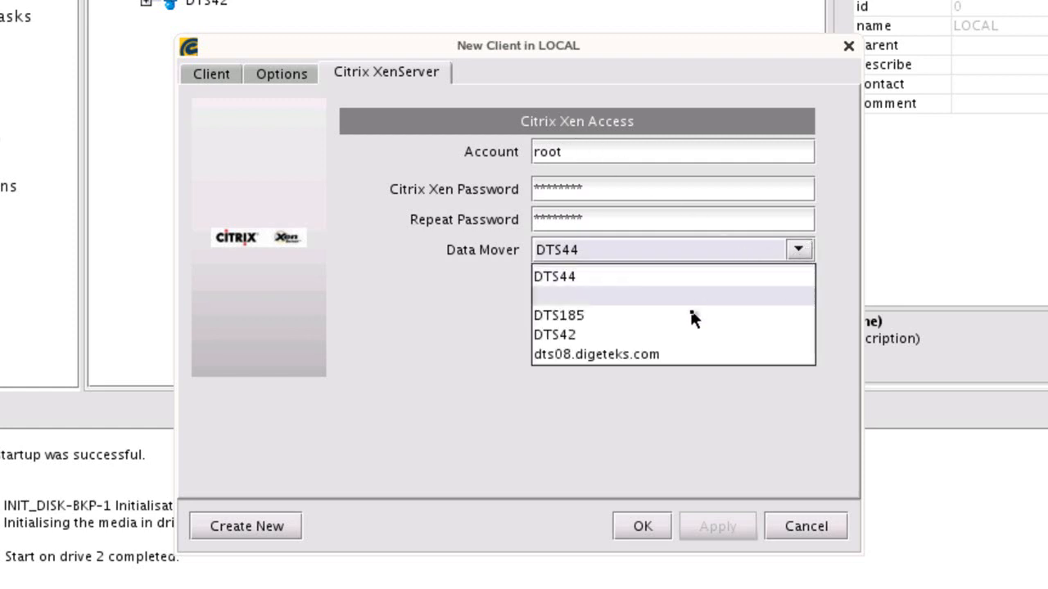
{"action": "left_click", "coordinate": [597, 353]}
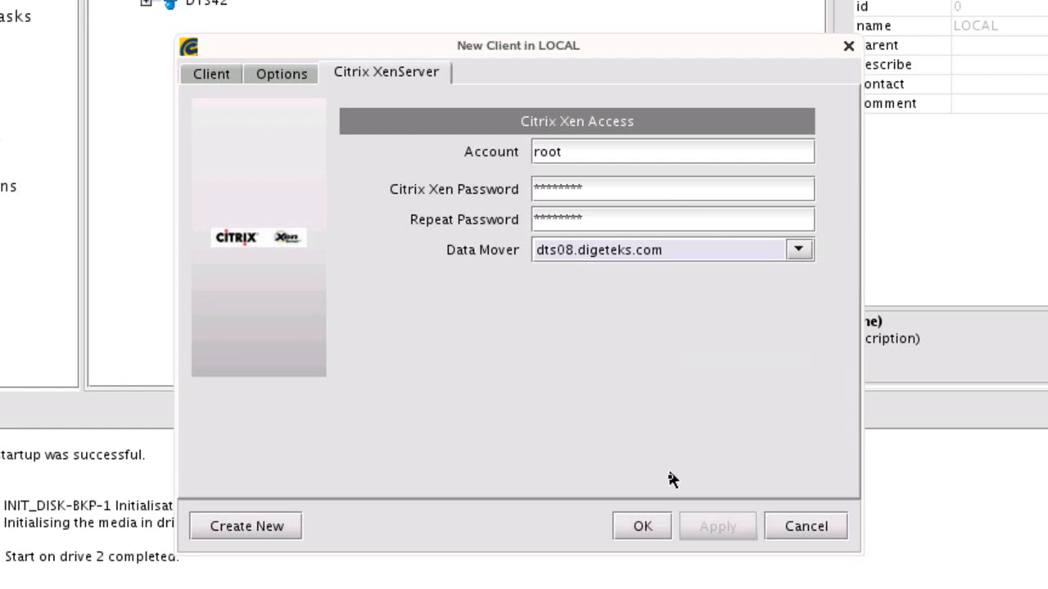
{"action": "left_click", "coordinate": [642, 526]}
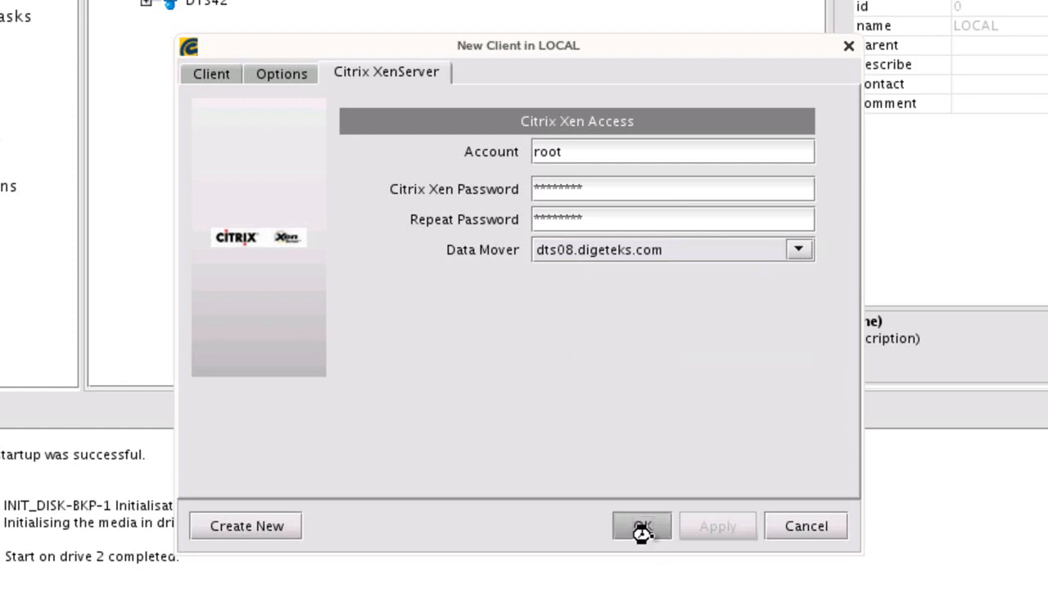
{"action": "left_click", "coordinate": [641, 527]}
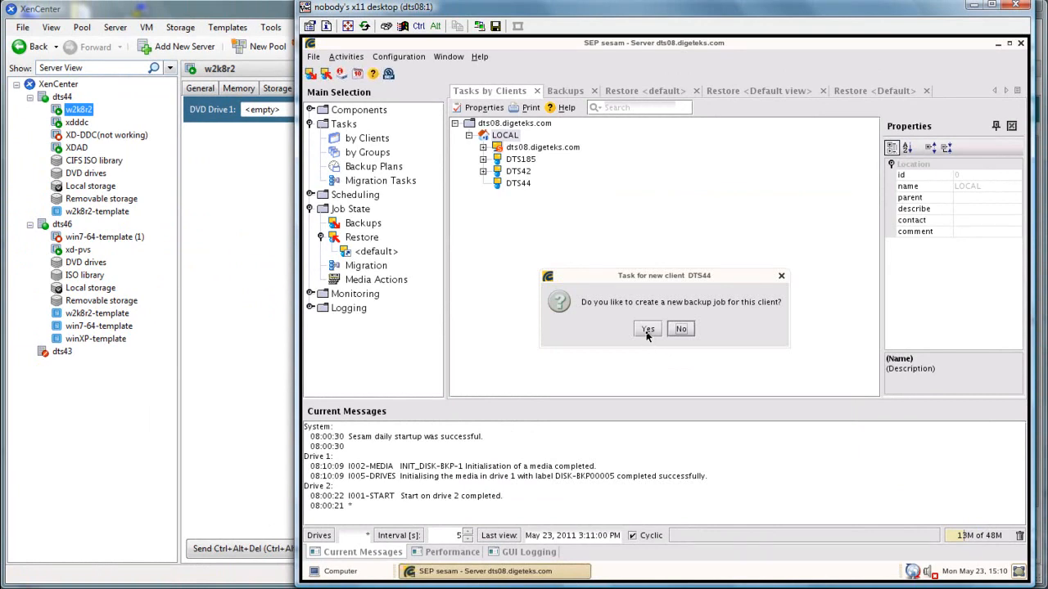
Dismiss the DTS44 backup-job prompt and start another LOCAL client with Citrix Xen Server OS
{"action": "left_click", "coordinate": [680, 328]}
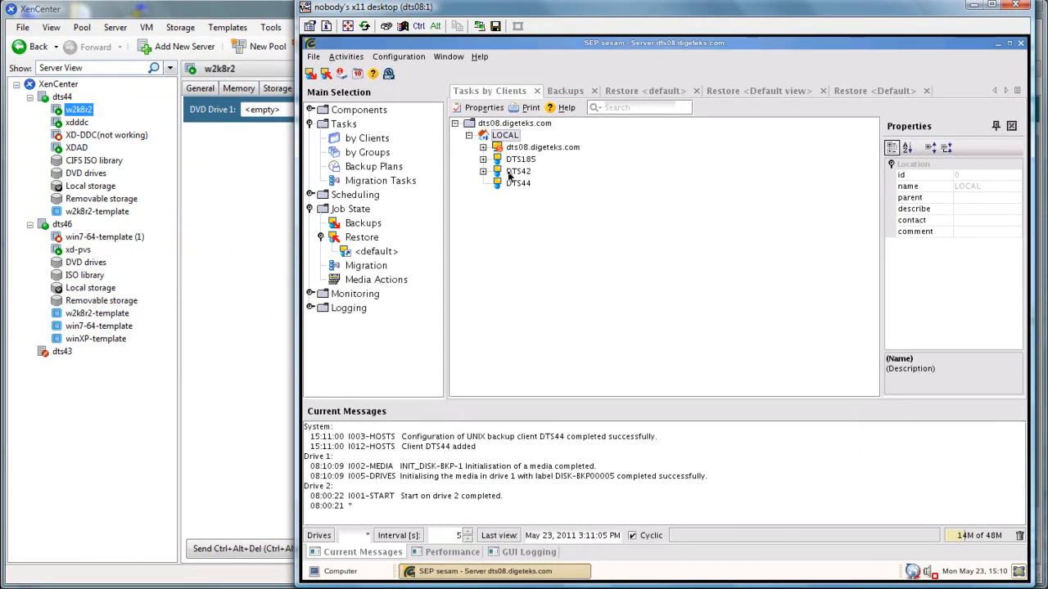
{"action": "right_click", "coordinate": [504, 134]}
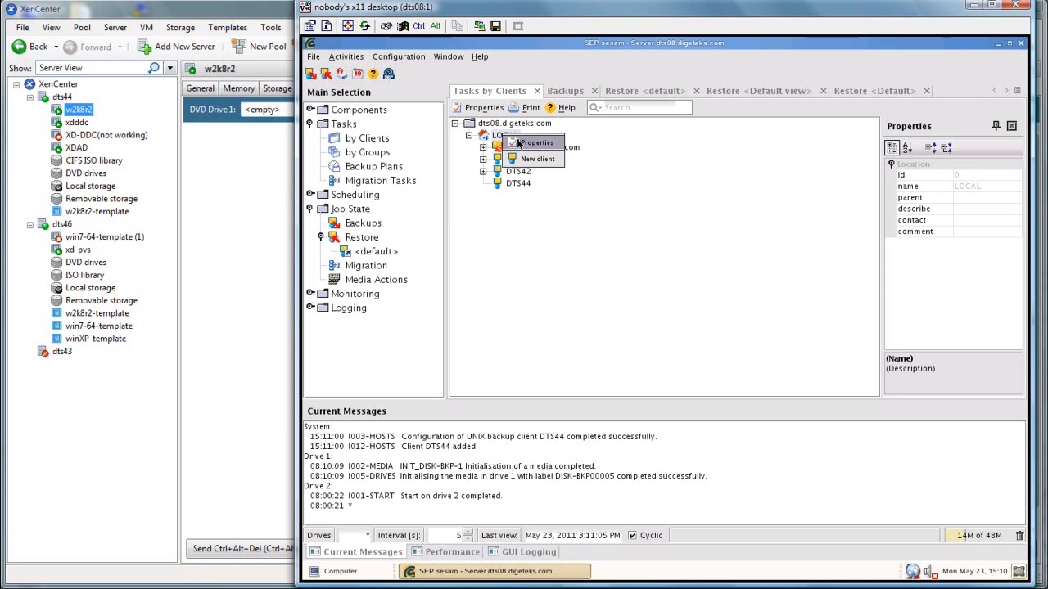
{"action": "left_click", "coordinate": [537, 158]}
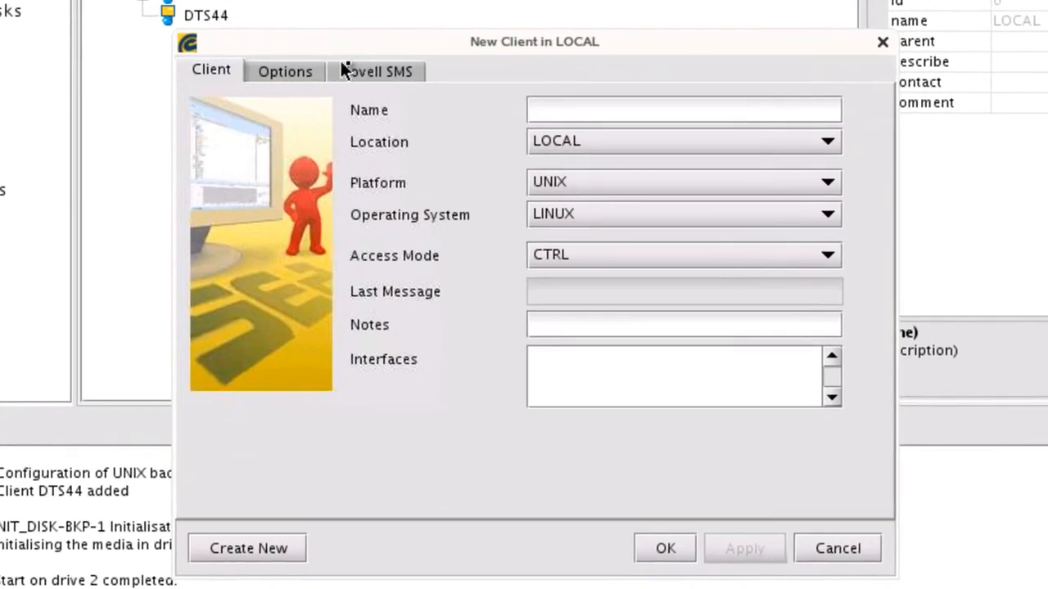
{"action": "left_click", "coordinate": [825, 213]}
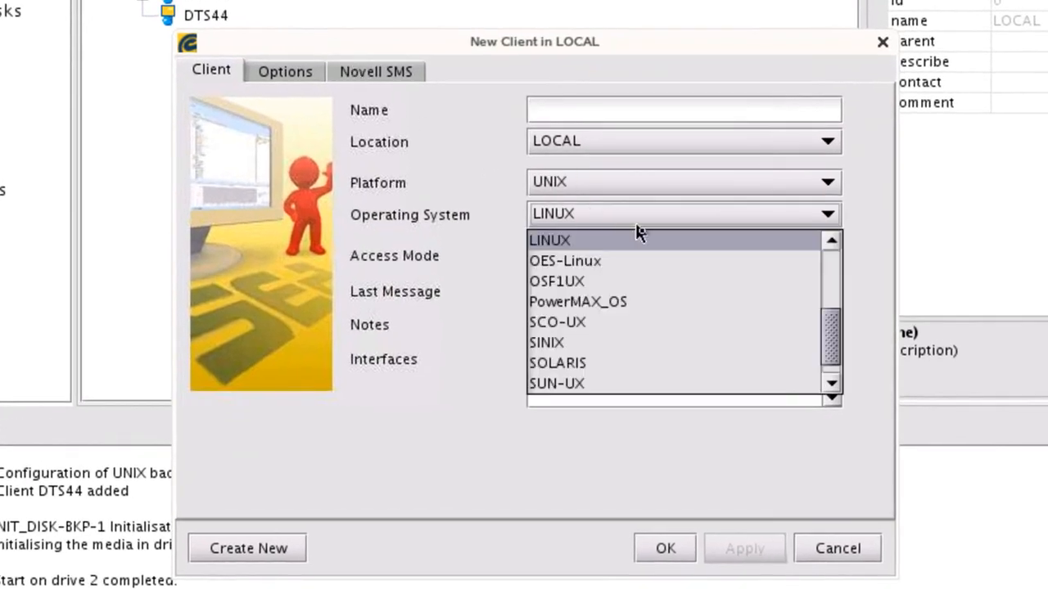
{"action": "scroll", "scroll_direction": "up", "scroll_amount": 3}
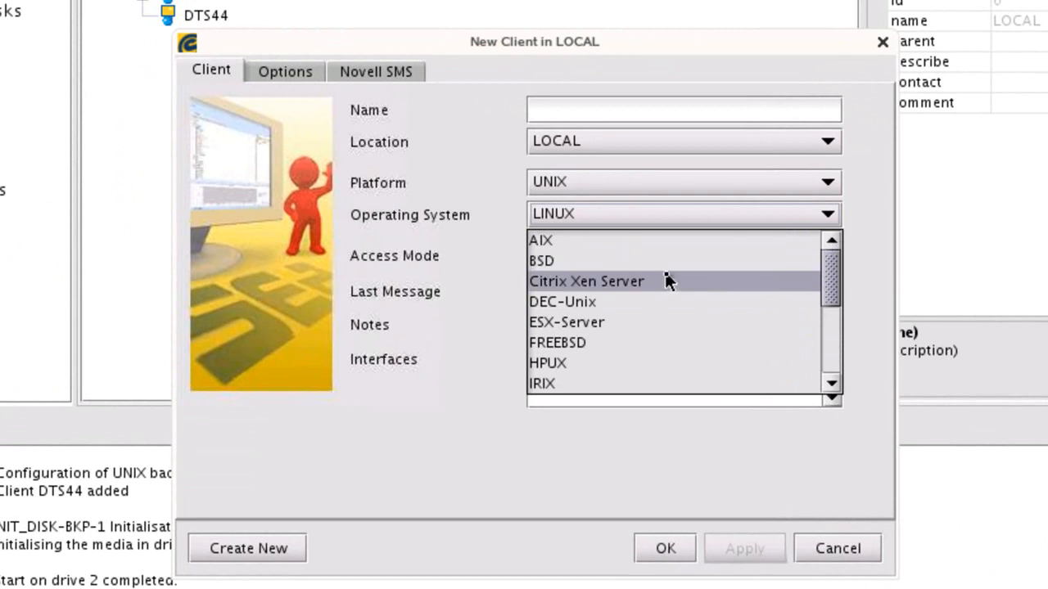
{"action": "left_click", "coordinate": [587, 281]}
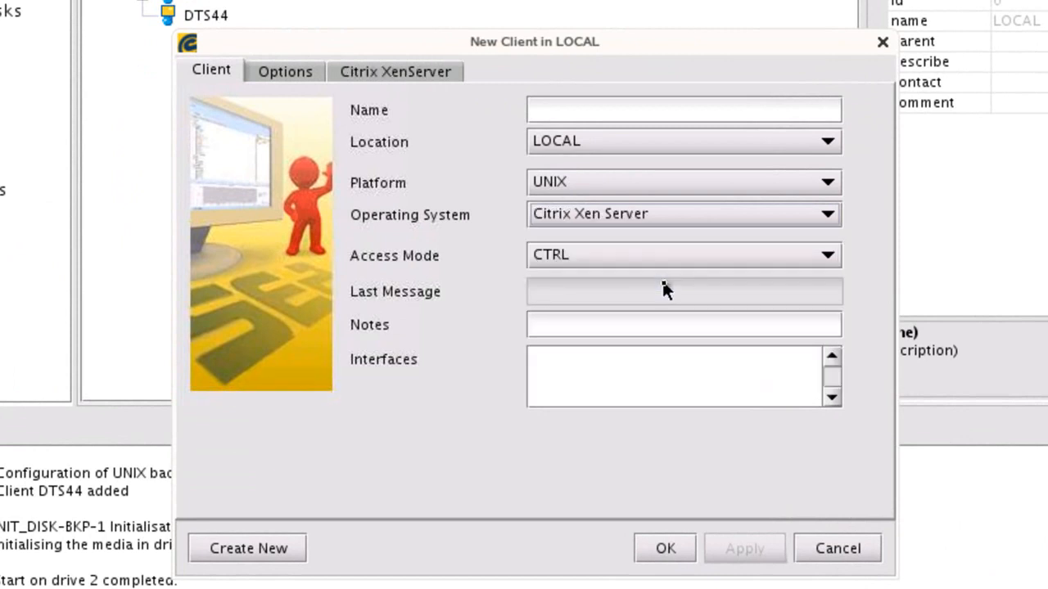
{"action": "mouse_move", "coordinate": [440, 153]}
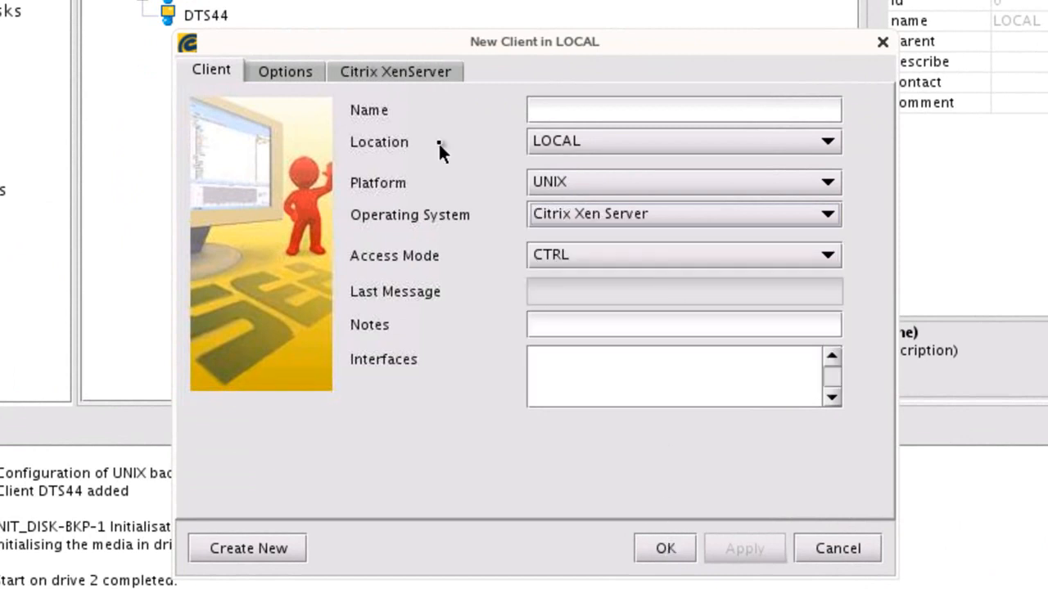
Enter Xen account root, the password twice, and data mover dts08.digeteks.com
{"action": "left_click", "coordinate": [395, 71]}
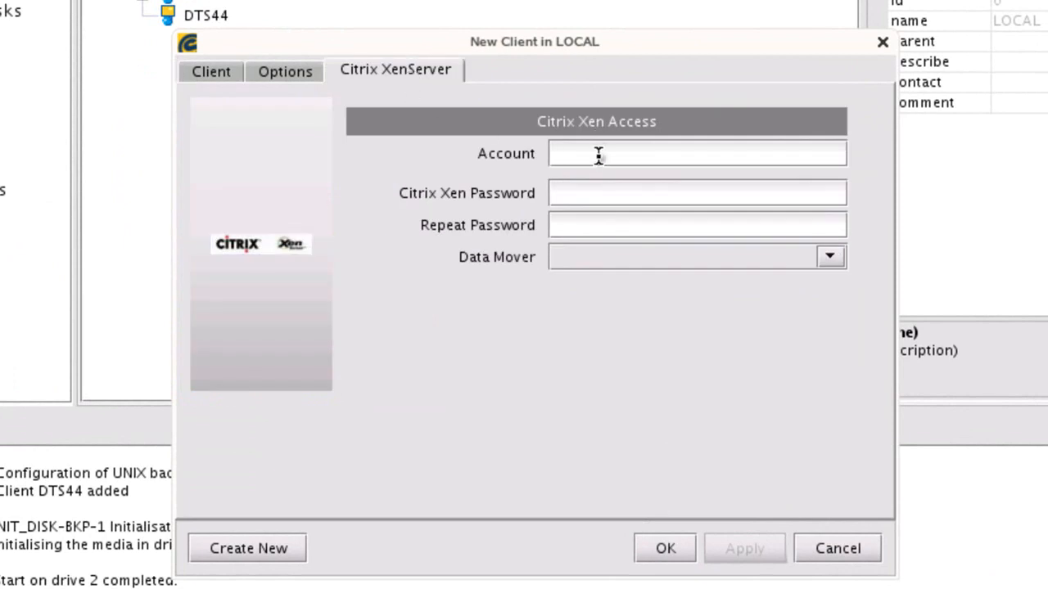
{"action": "type", "text": "root"}
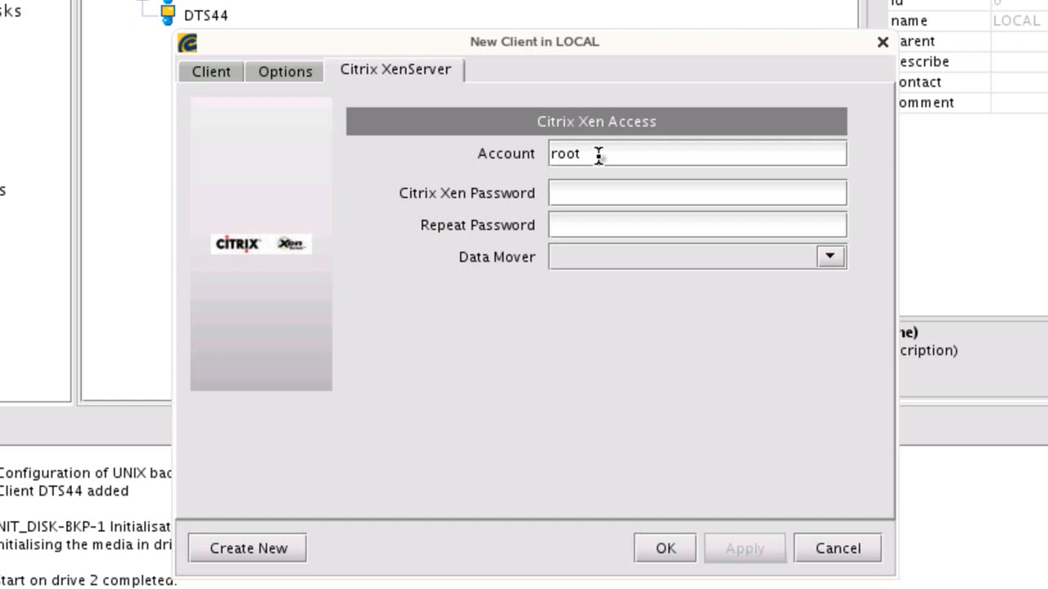
{"action": "type", "text": "******"}
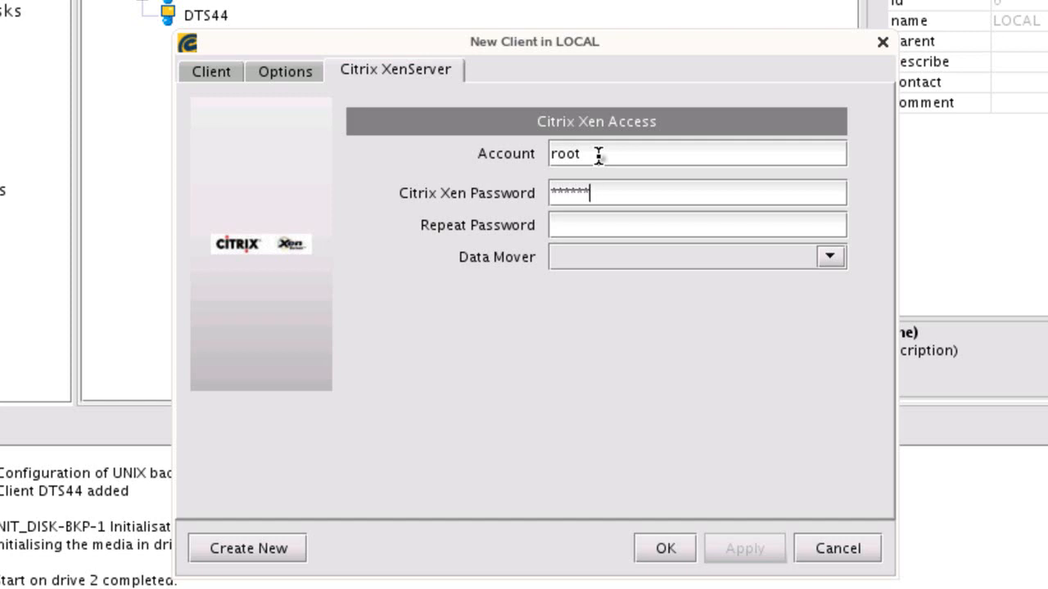
{"action": "type", "text": "***"}
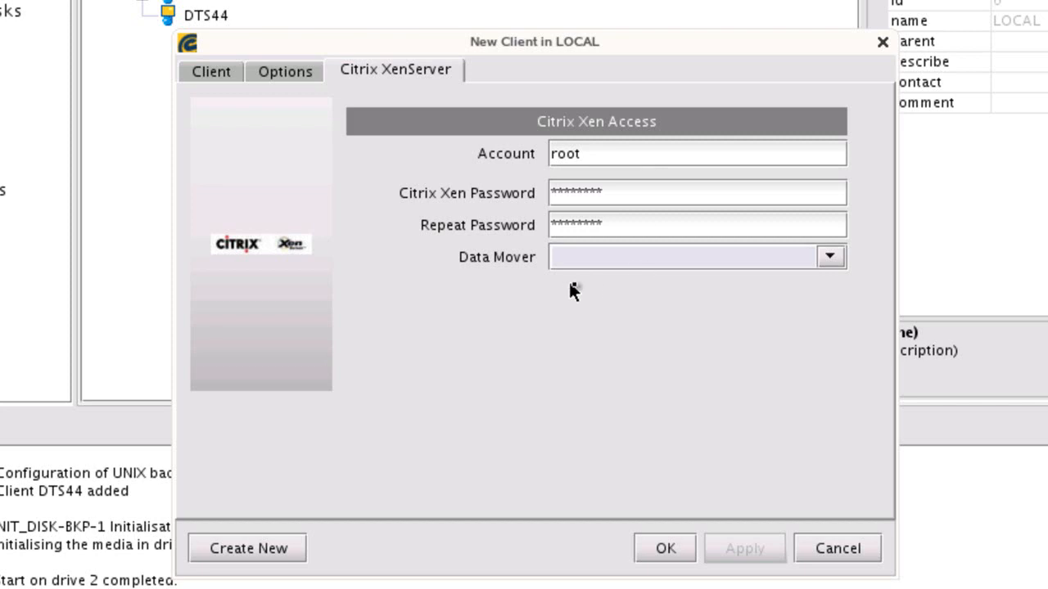
{"action": "left_click", "coordinate": [829, 256]}
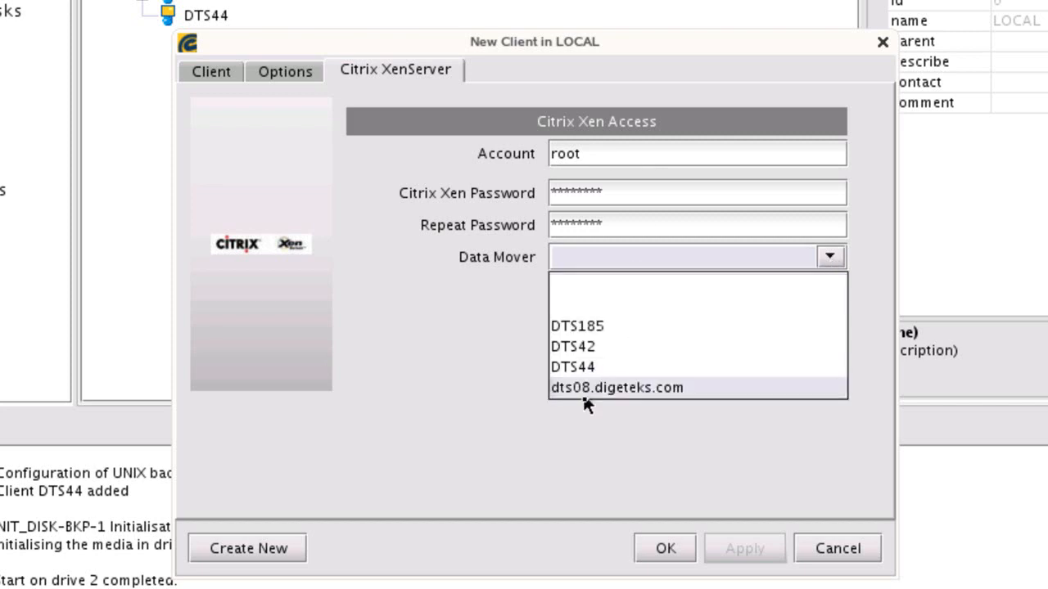
{"action": "left_click", "coordinate": [617, 387]}
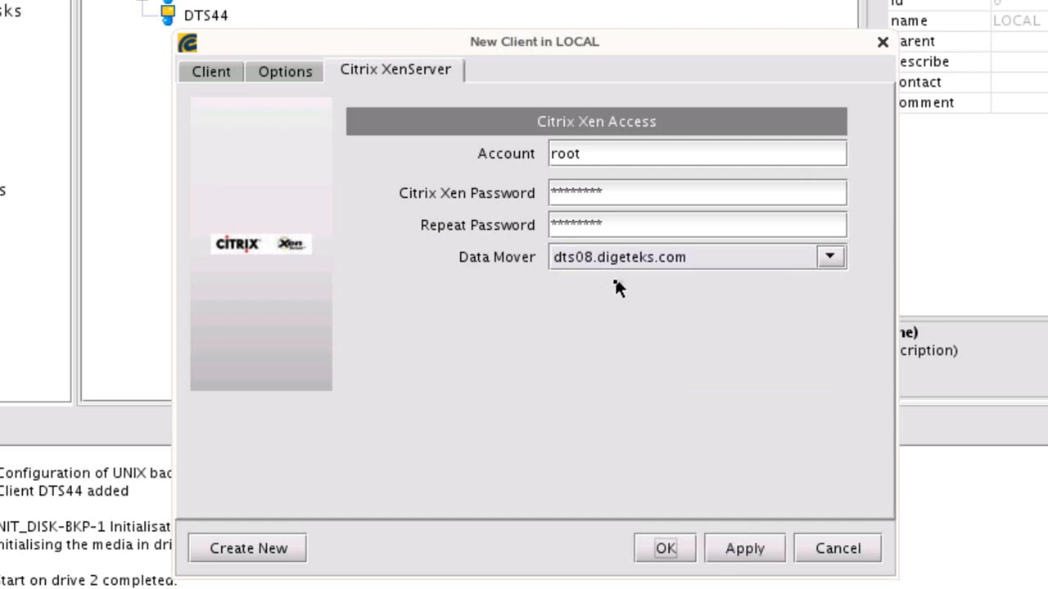
{"action": "mouse_move", "coordinate": [397, 155]}
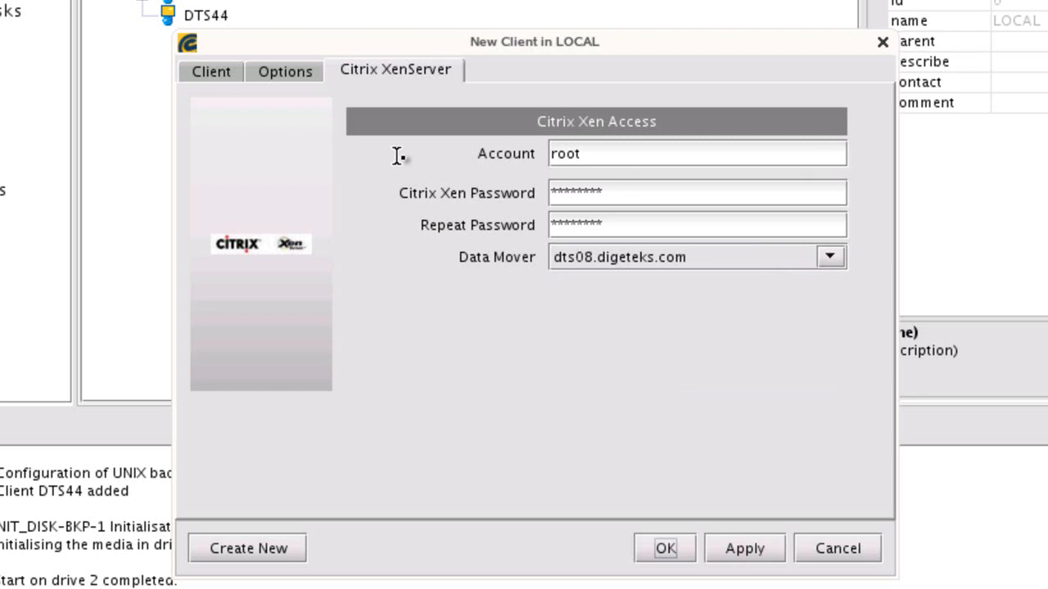
Name the client DTS46, save it, and decline creating a backup job
{"action": "left_click", "coordinate": [211, 71]}
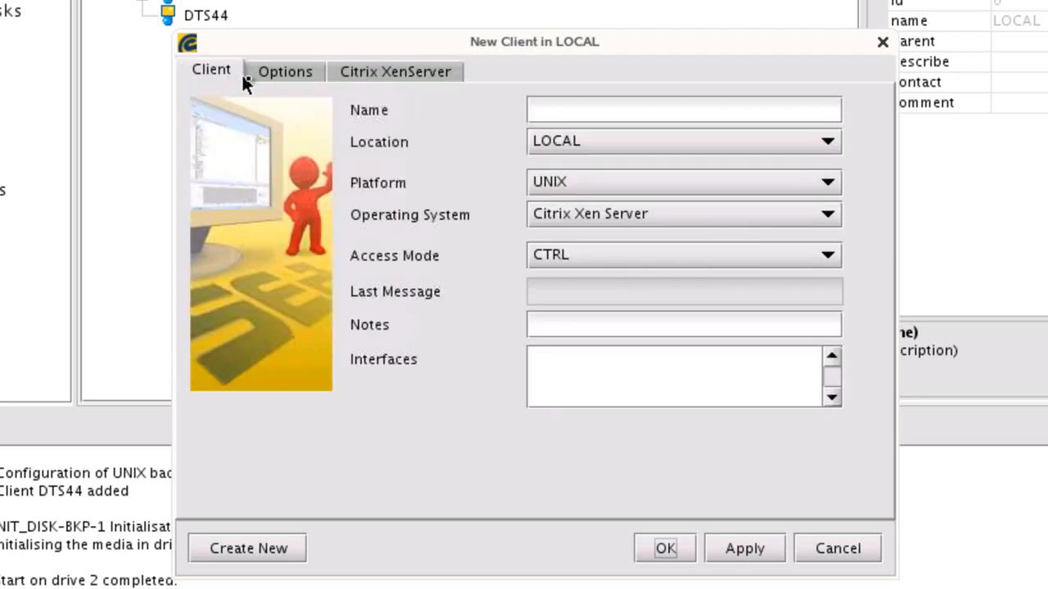
{"action": "left_click", "coordinate": [683, 110]}
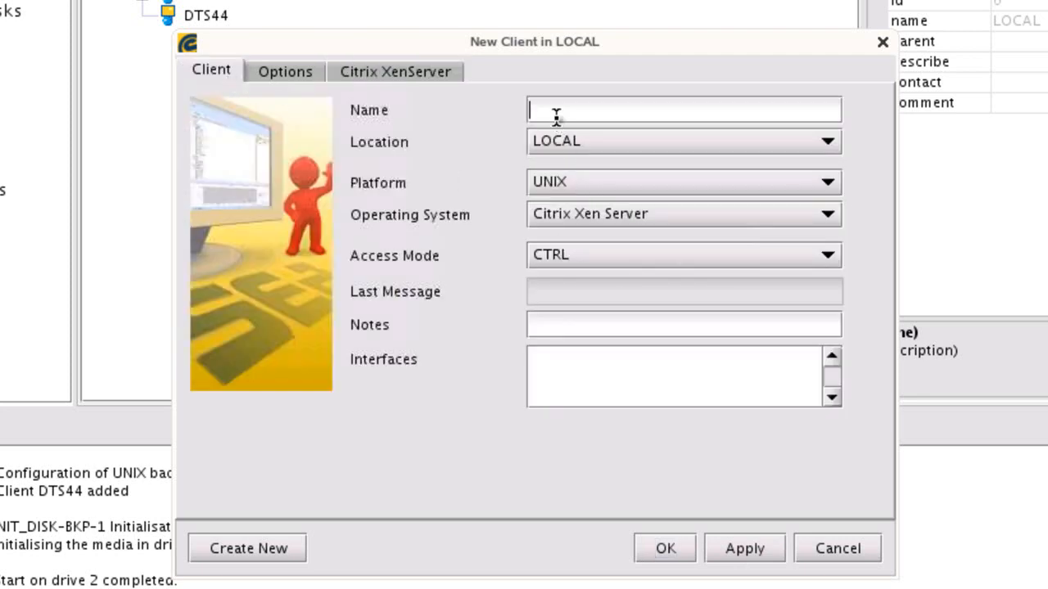
{"action": "type", "text": "DTS"}
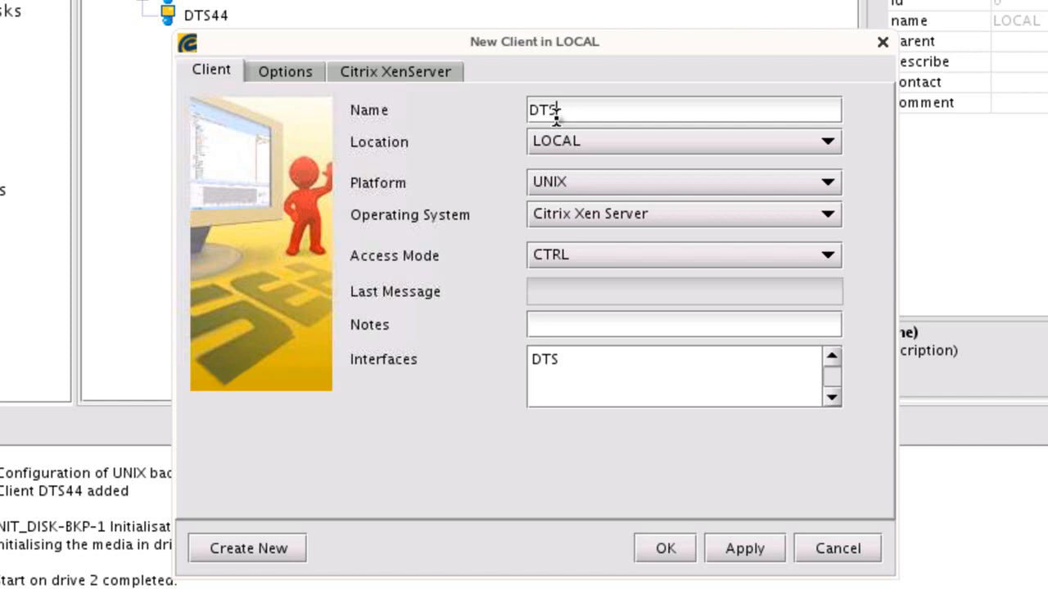
{"action": "type", "text": "46"}
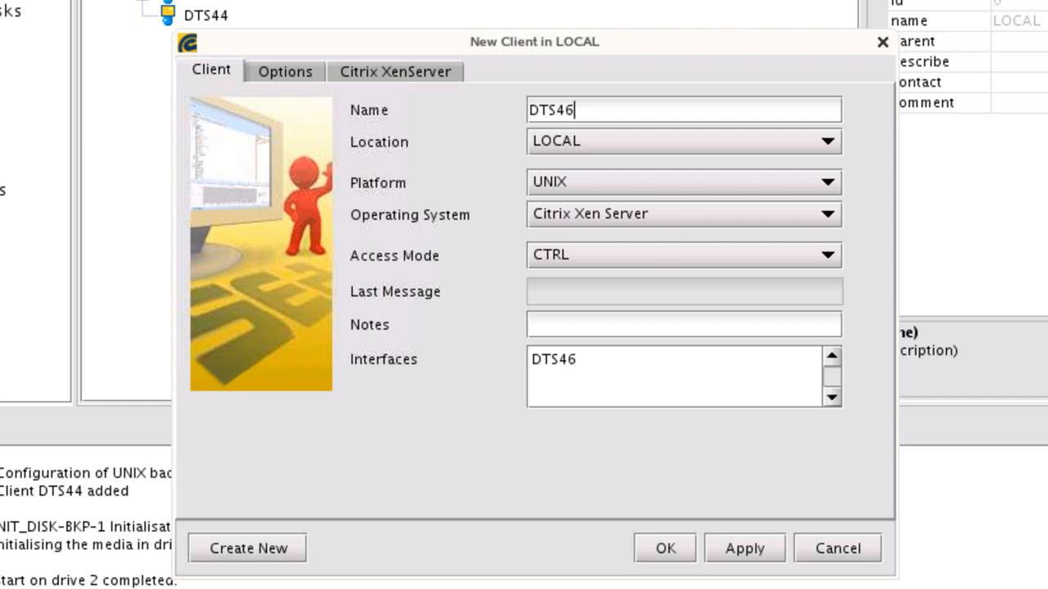
{"action": "left_click", "coordinate": [664, 548]}
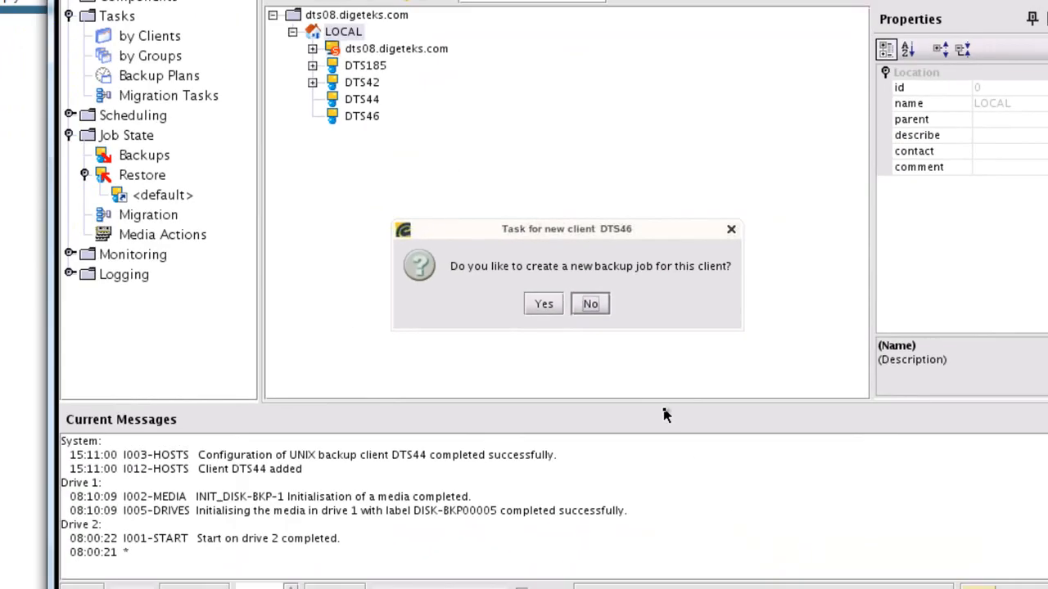
{"action": "left_click", "coordinate": [589, 303]}
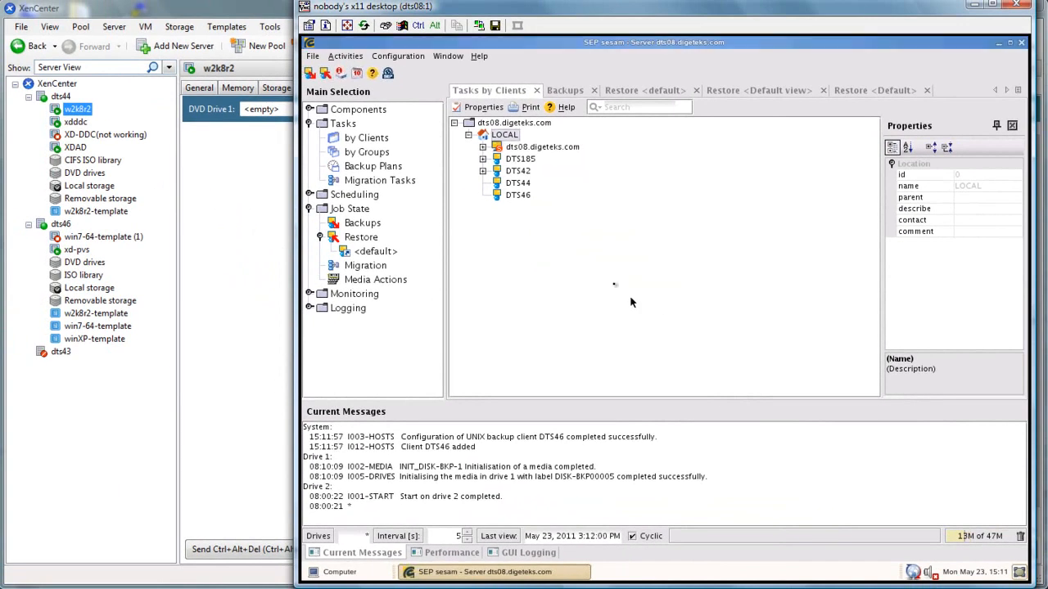
Add backup task DTS44_w2k8r2 on DTS44, type Citrix XenServer, with the w2k8r2 VM as source
{"action": "right_click", "coordinate": [517, 183]}
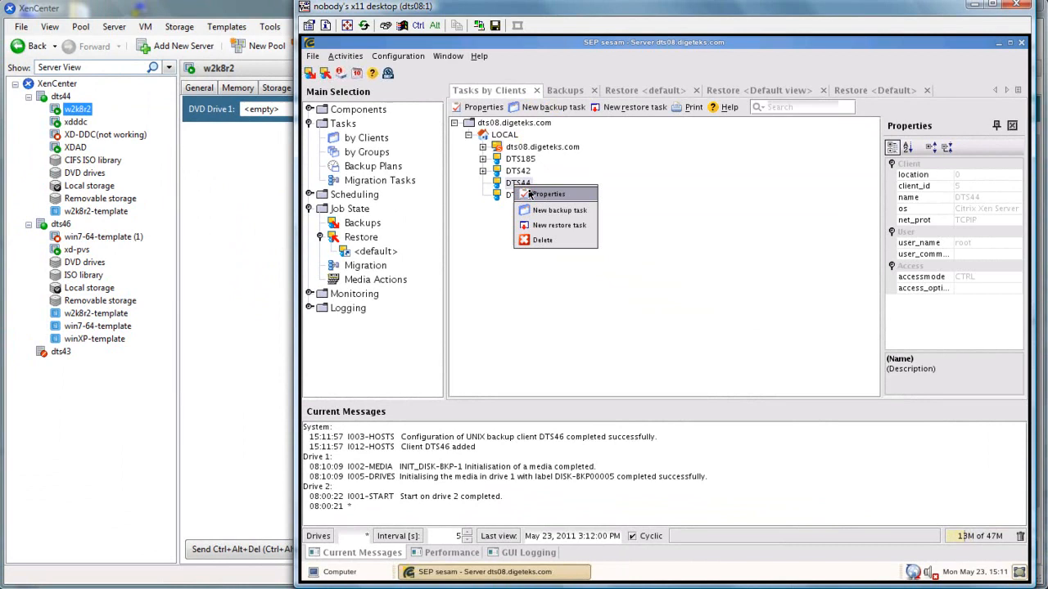
{"action": "left_click", "coordinate": [559, 210]}
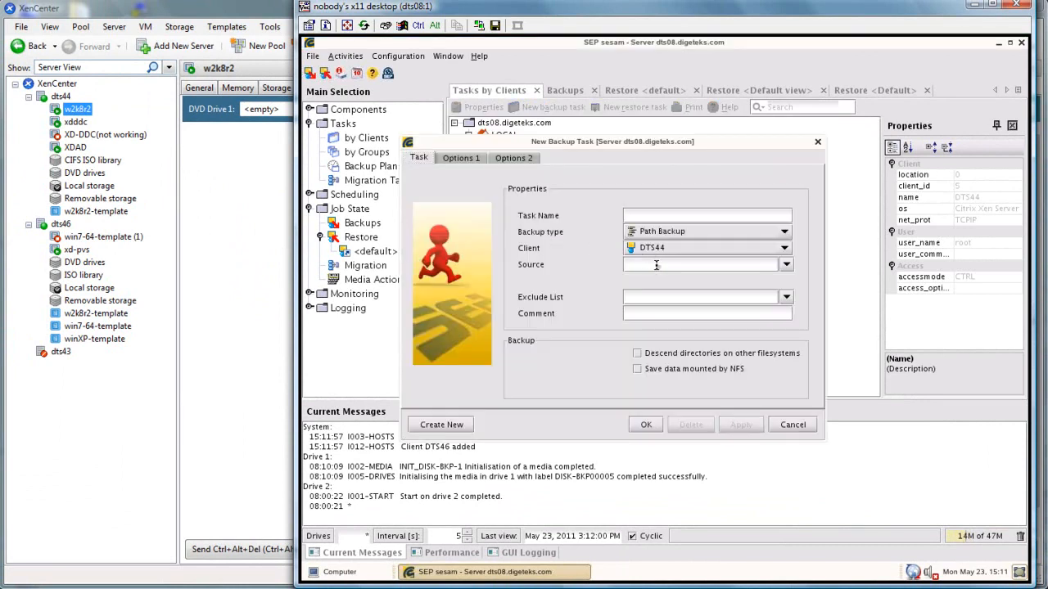
{"action": "left_click", "coordinate": [784, 232]}
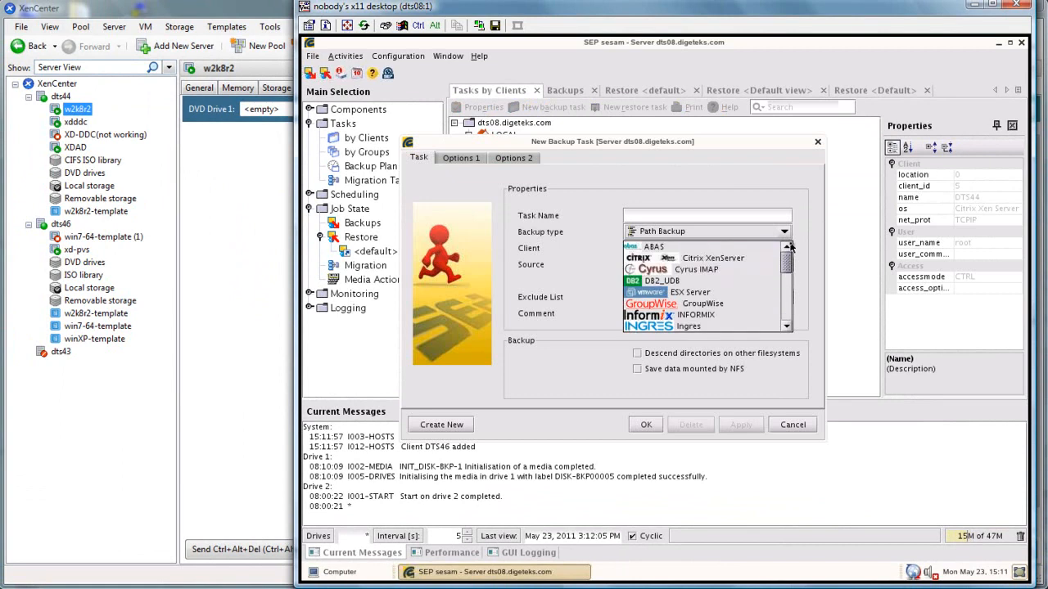
{"action": "left_click", "coordinate": [712, 259]}
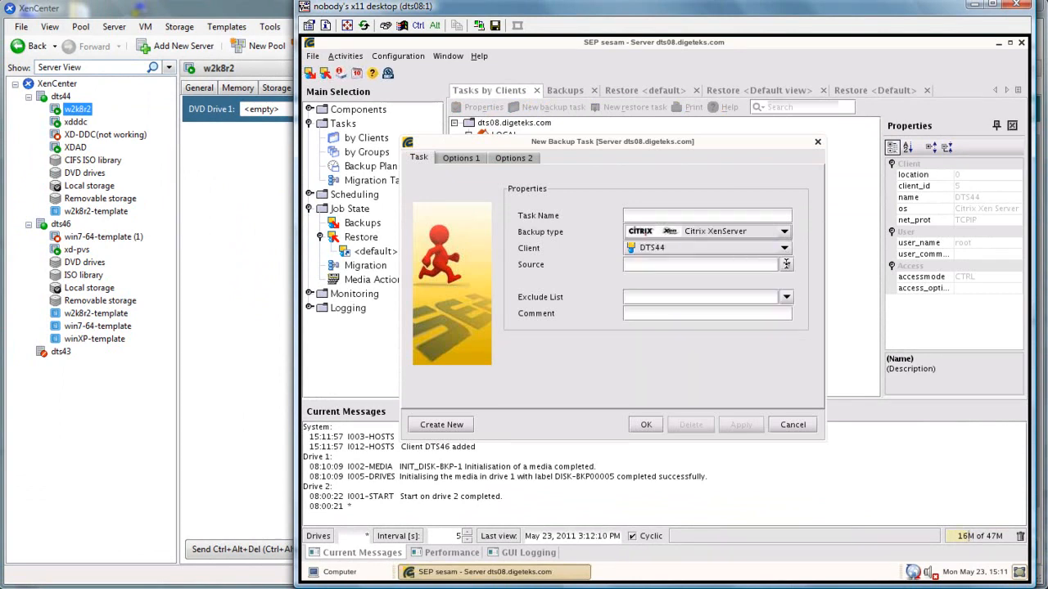
{"action": "left_click", "coordinate": [785, 263]}
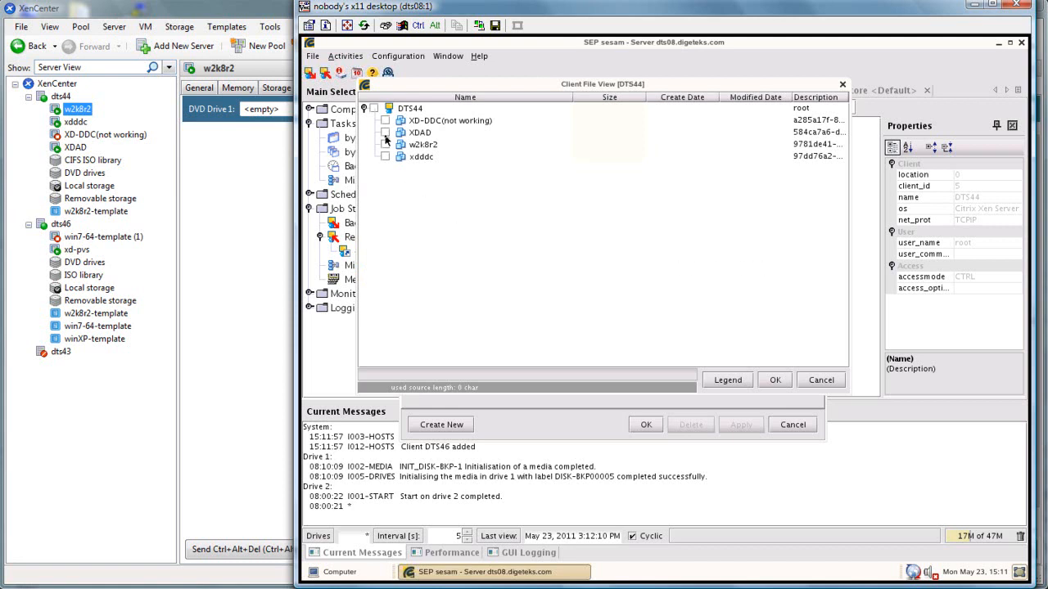
{"action": "left_click", "coordinate": [385, 145]}
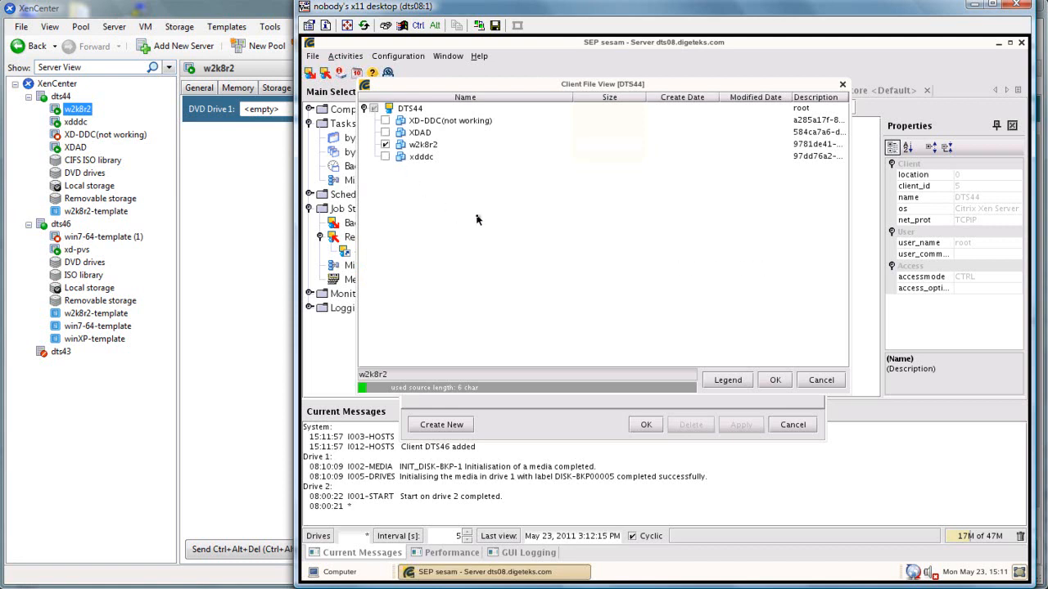
{"action": "left_click", "coordinate": [774, 380]}
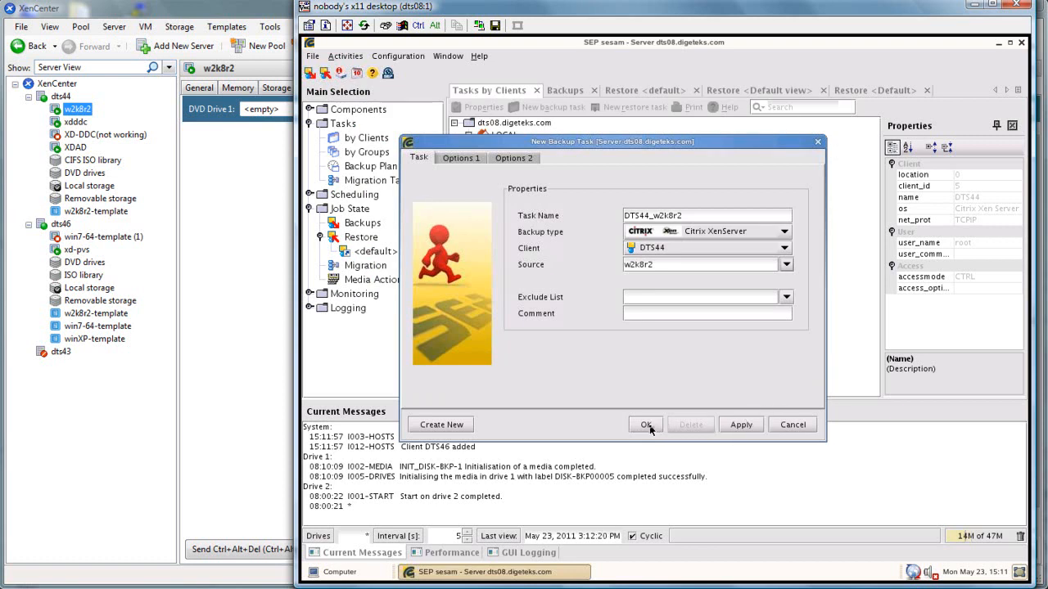
{"action": "left_click", "coordinate": [646, 424]}
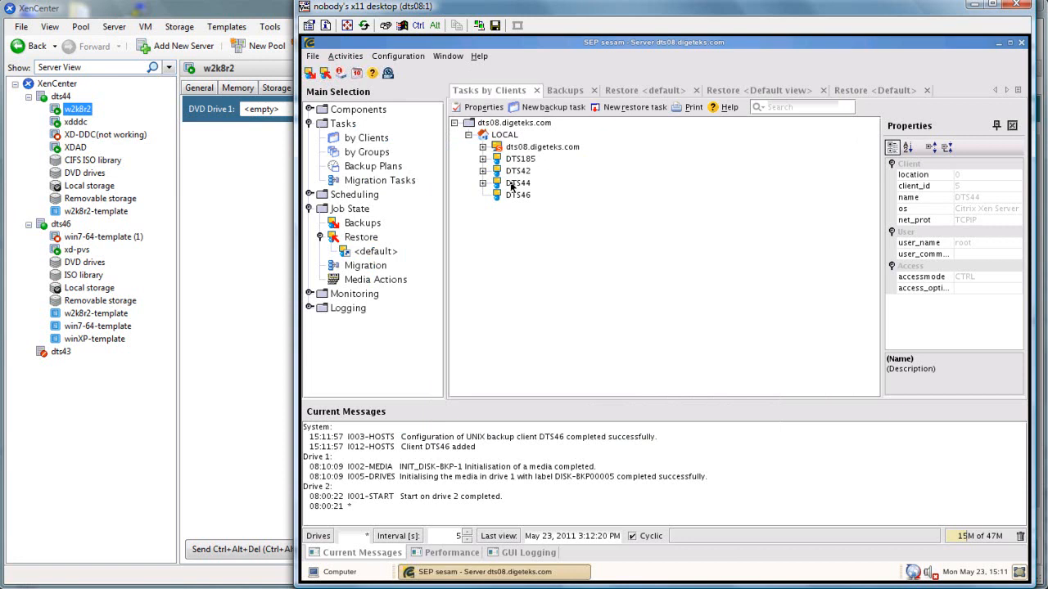
Run an immediate cold backup of task DTS44_w2k8r2 and acknowledge the started notice
{"action": "left_click", "coordinate": [482, 183]}
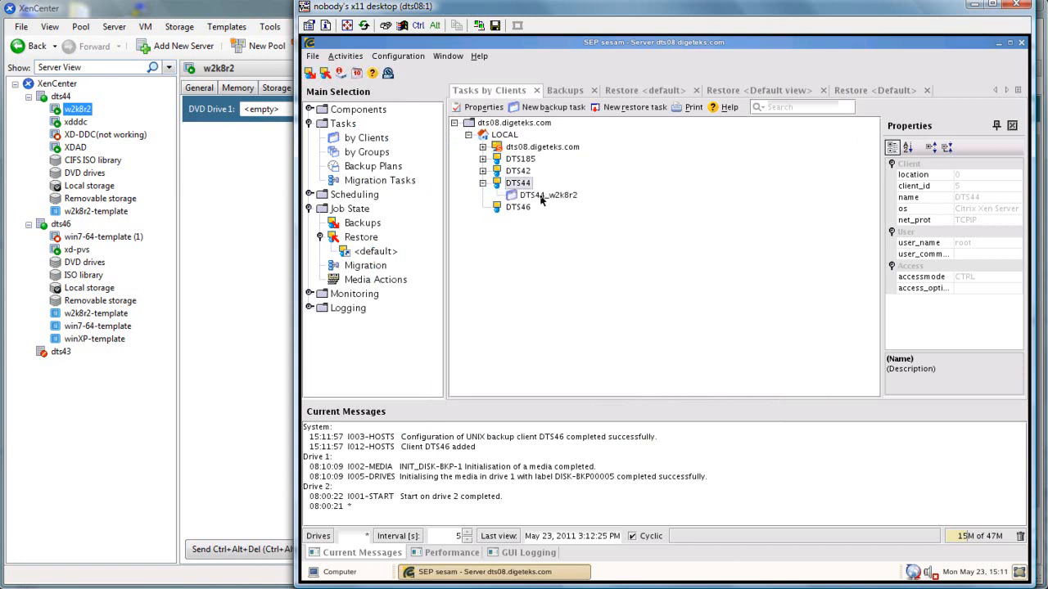
{"action": "right_click", "coordinate": [546, 195]}
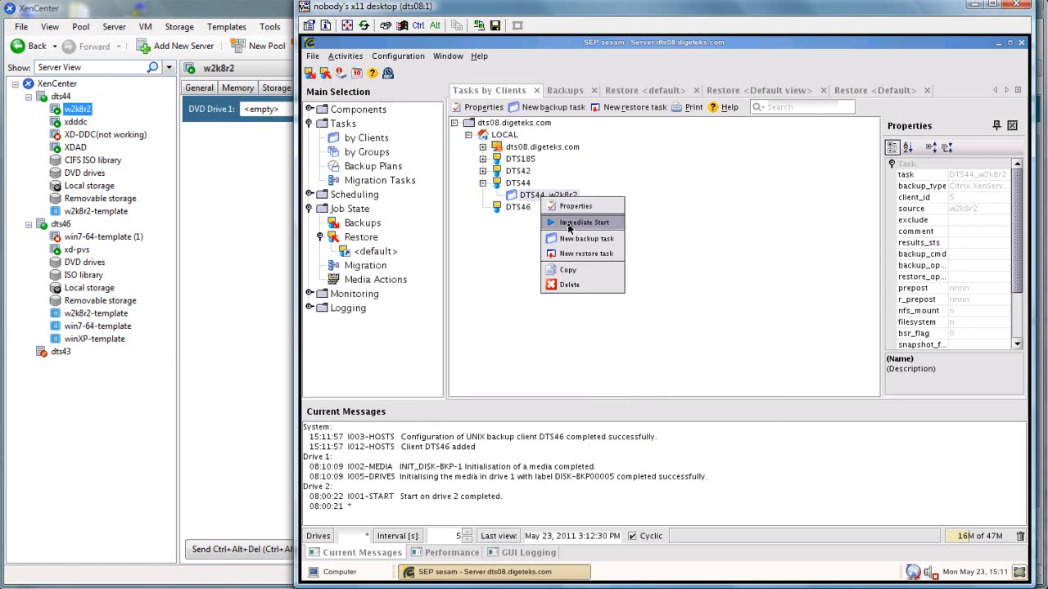
{"action": "left_click", "coordinate": [584, 222]}
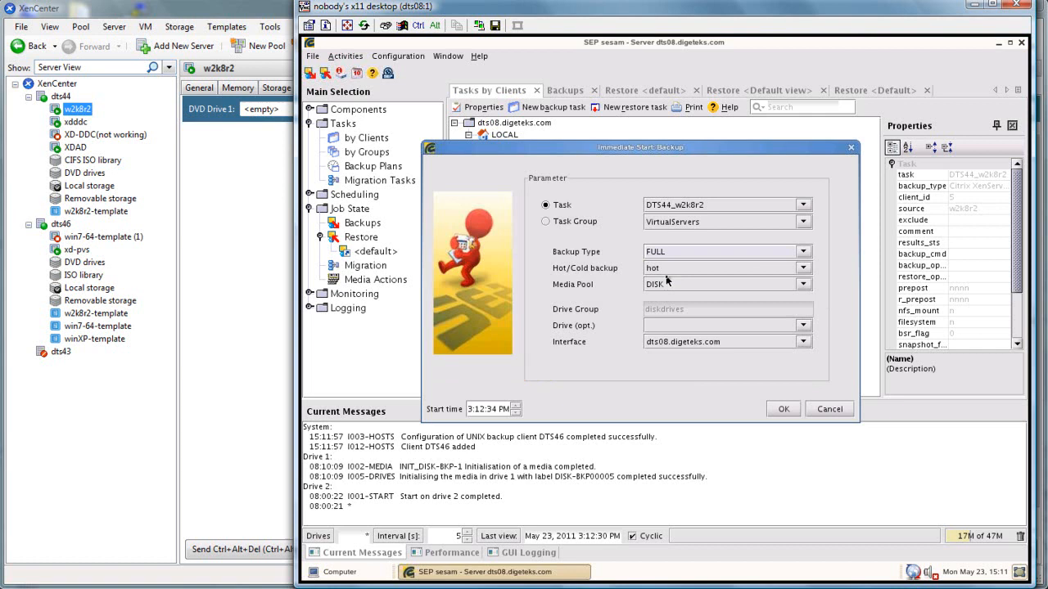
{"action": "left_click", "coordinate": [802, 284]}
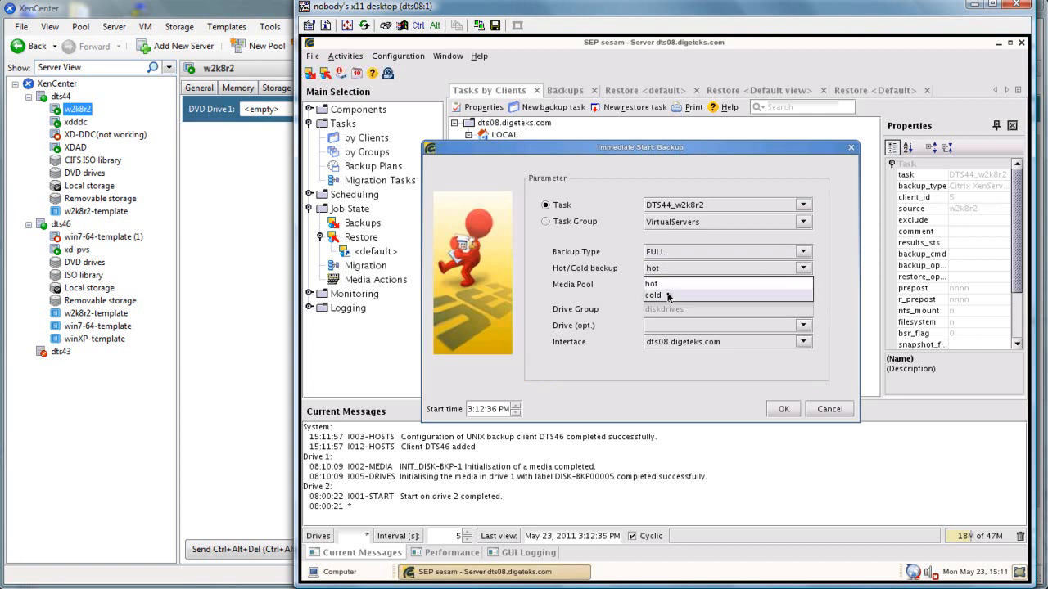
{"action": "left_click", "coordinate": [653, 296]}
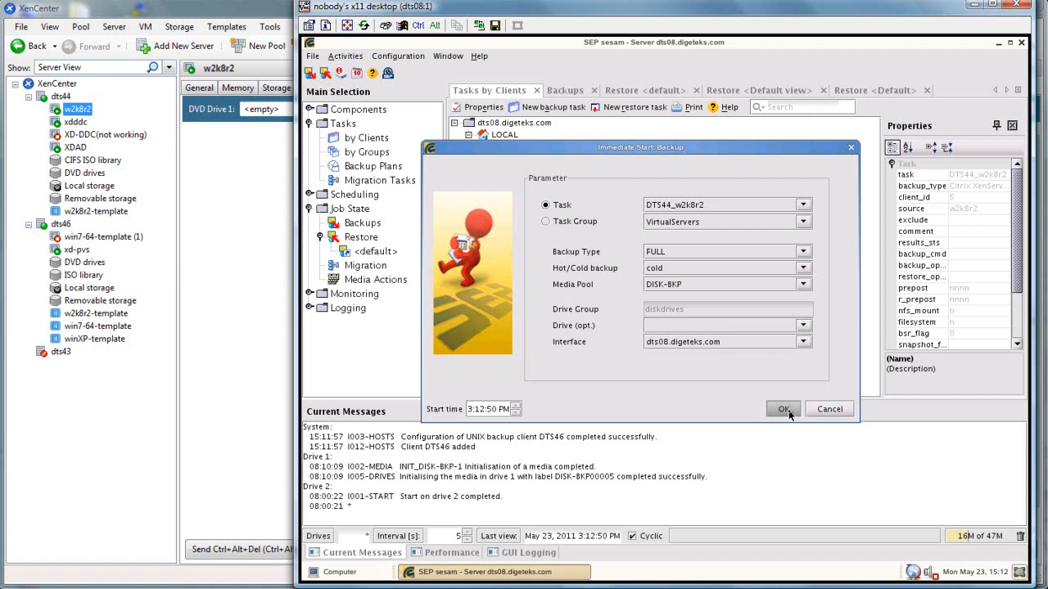
{"action": "left_click", "coordinate": [784, 409]}
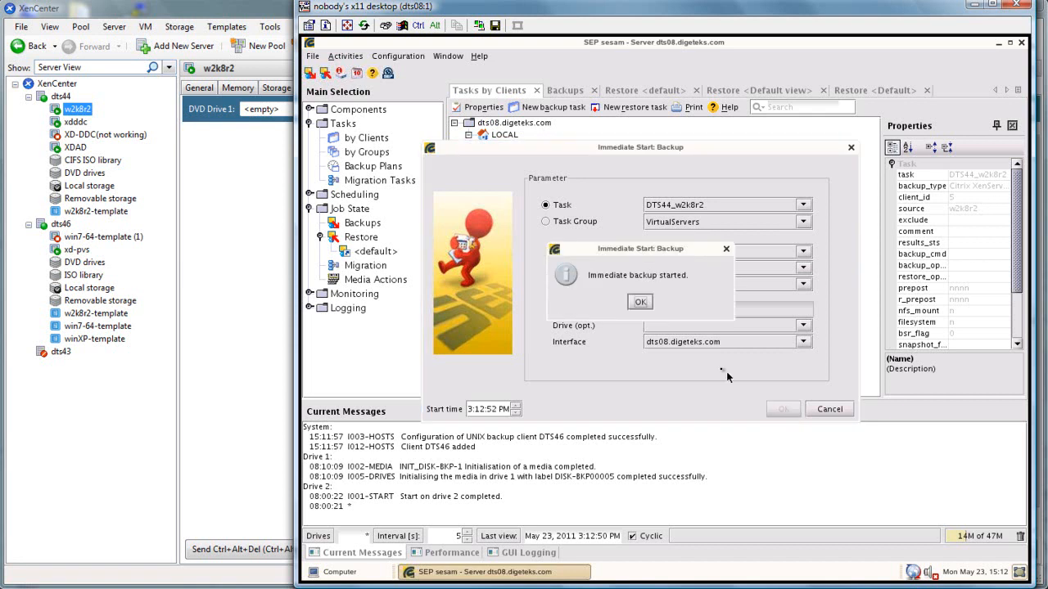
{"action": "left_click", "coordinate": [640, 301]}
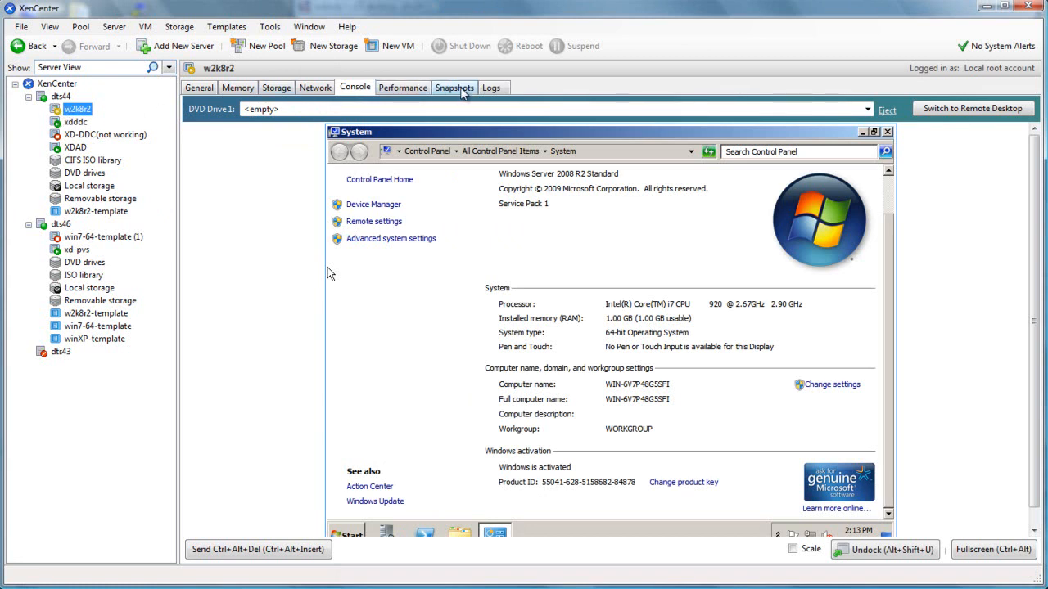
View w2k8r2's Snapshots tab, then return to its Console showing the VM suspended
{"action": "left_click", "coordinate": [455, 88]}
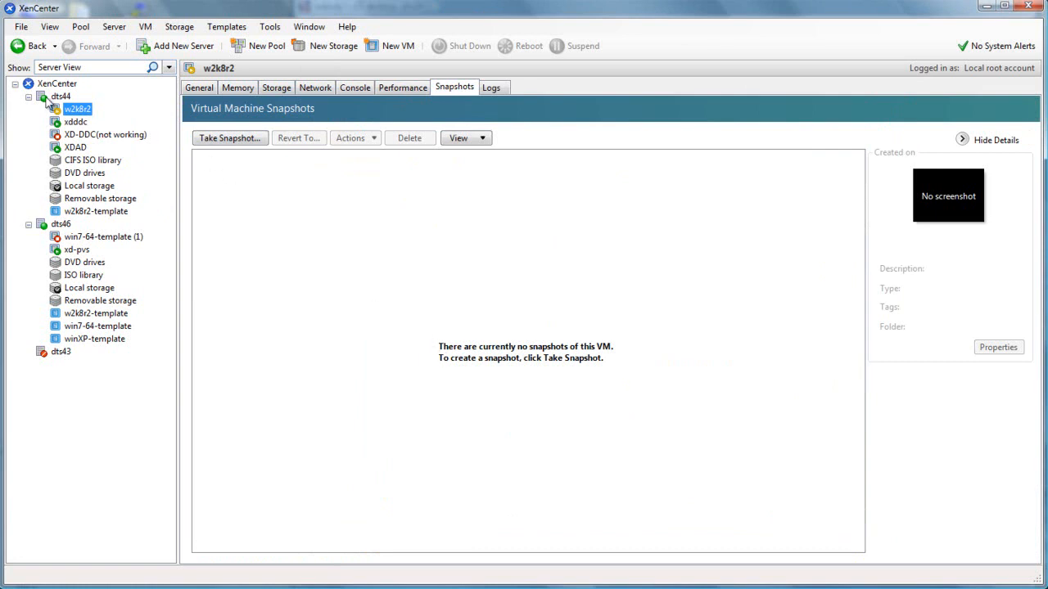
{"action": "left_click", "coordinate": [354, 88]}
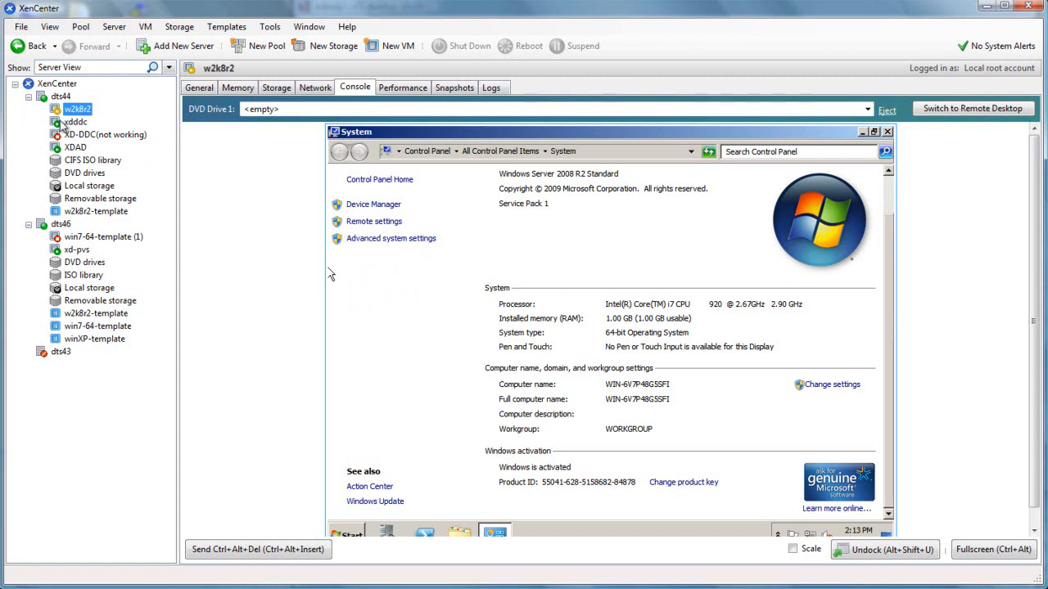
{"action": "left_click", "coordinate": [583, 45]}
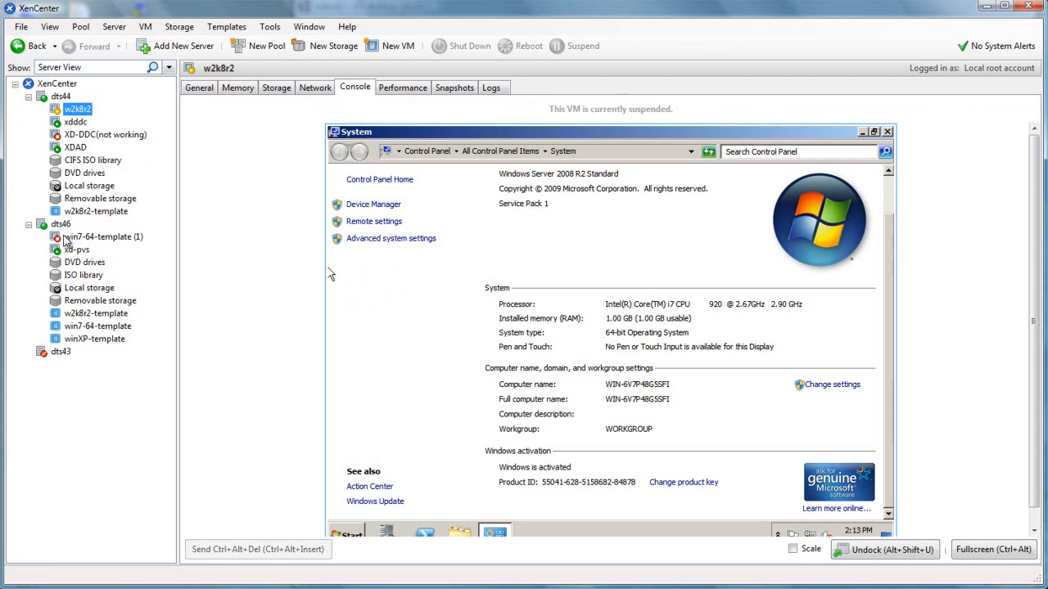
{"action": "mouse_move", "coordinate": [152, 262]}
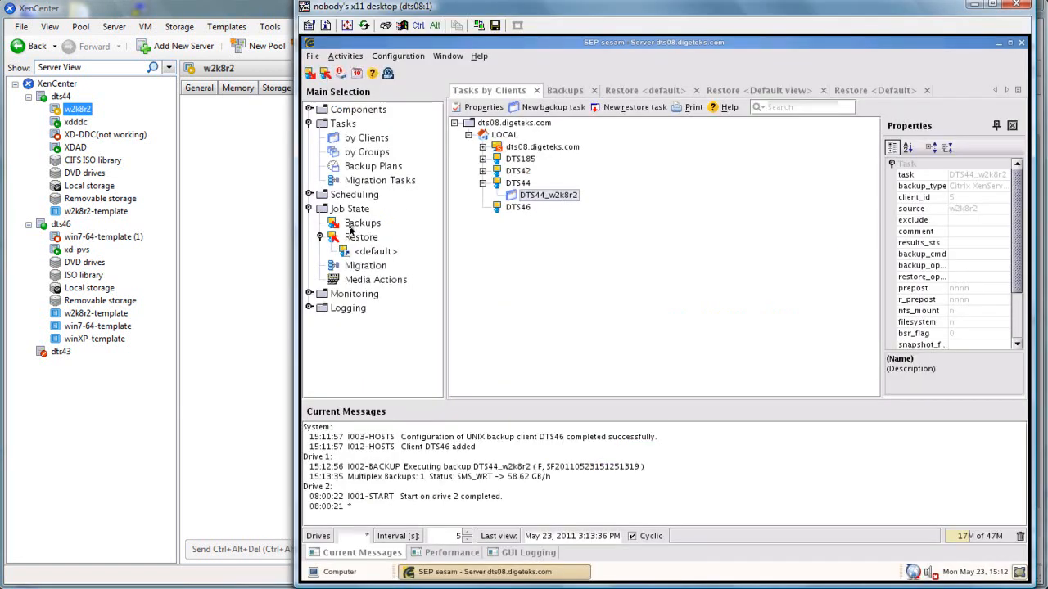
Show Job State > Backups with the Performance graph for the active DTS44_w2k8r2 backup
{"action": "left_click", "coordinate": [565, 90]}
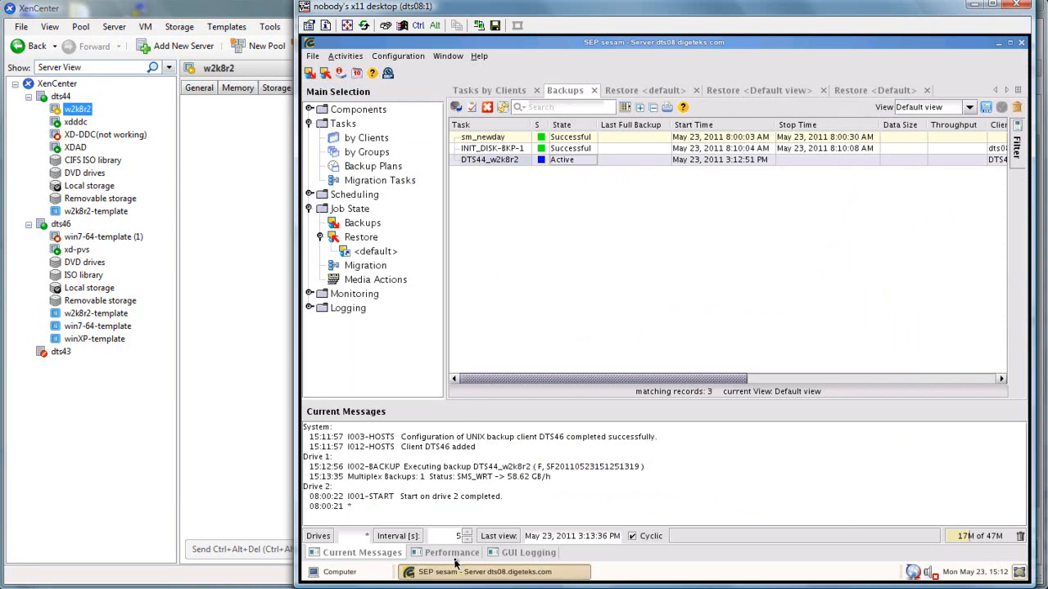
{"action": "left_click", "coordinate": [451, 551]}
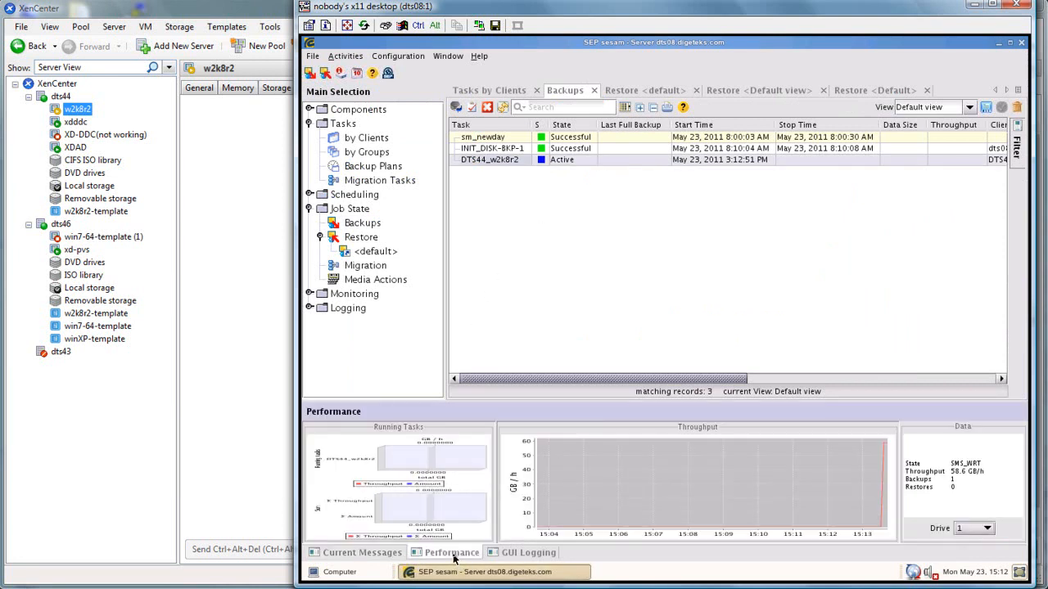
{"action": "mouse_move", "coordinate": [701, 366]}
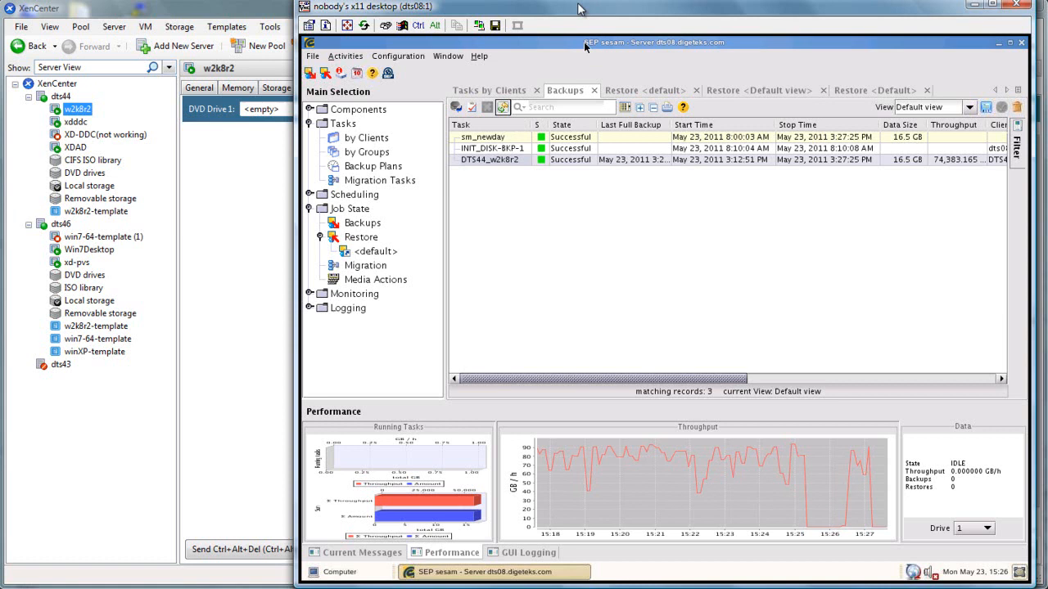
{"action": "mouse_move", "coordinate": [672, 324]}
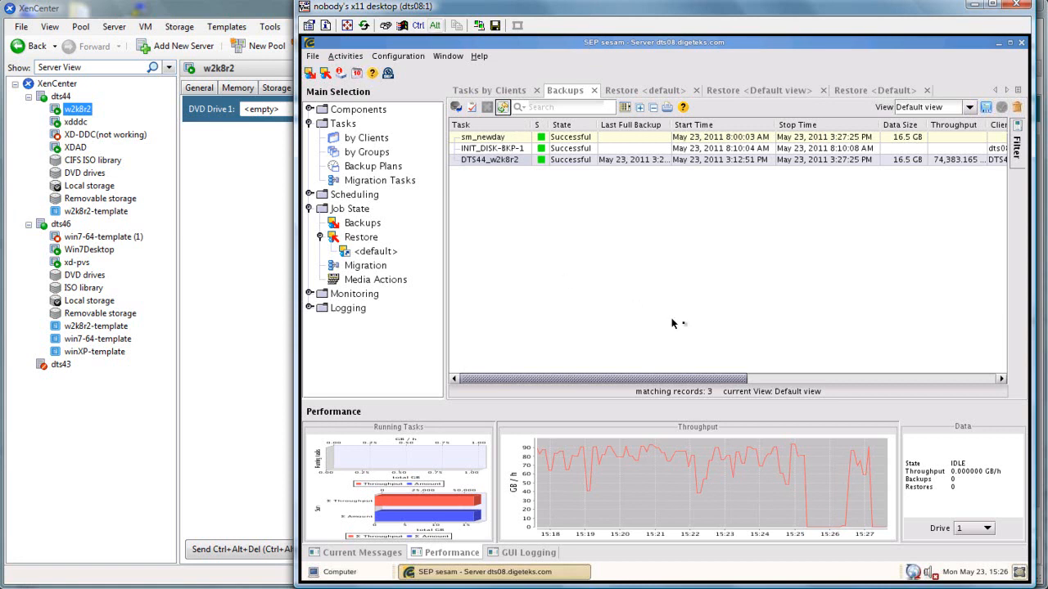
{"action": "mouse_move", "coordinate": [802, 480]}
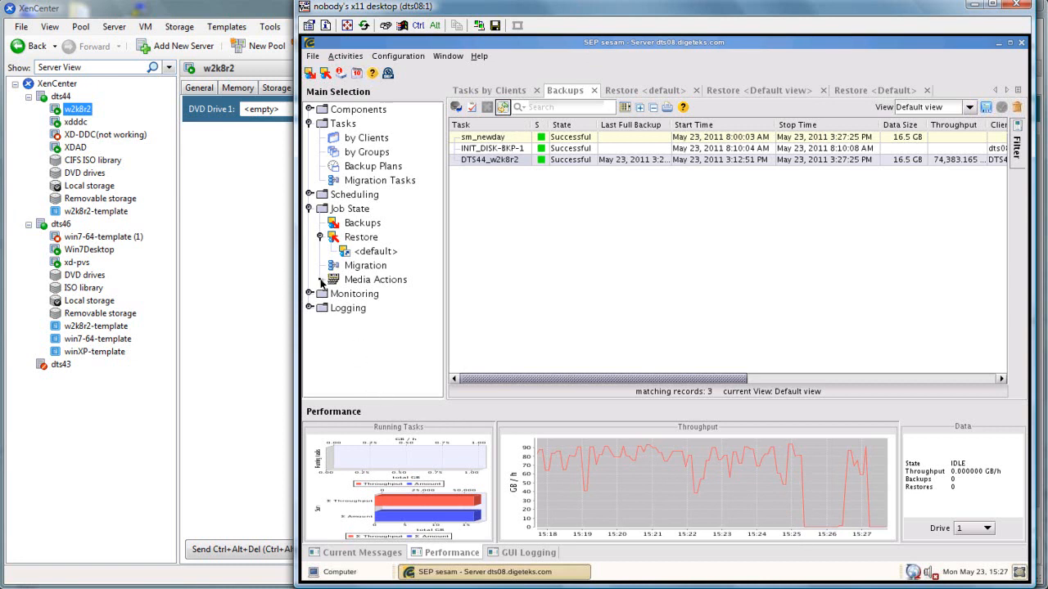
{"action": "mouse_move", "coordinate": [235, 182]}
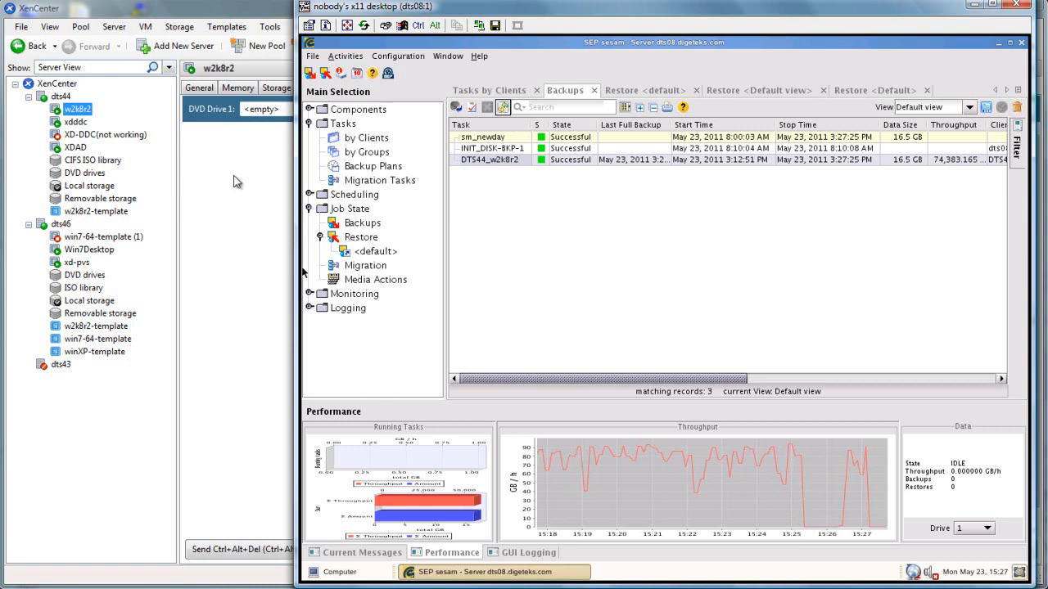
{"action": "mouse_move", "coordinate": [216, 175]}
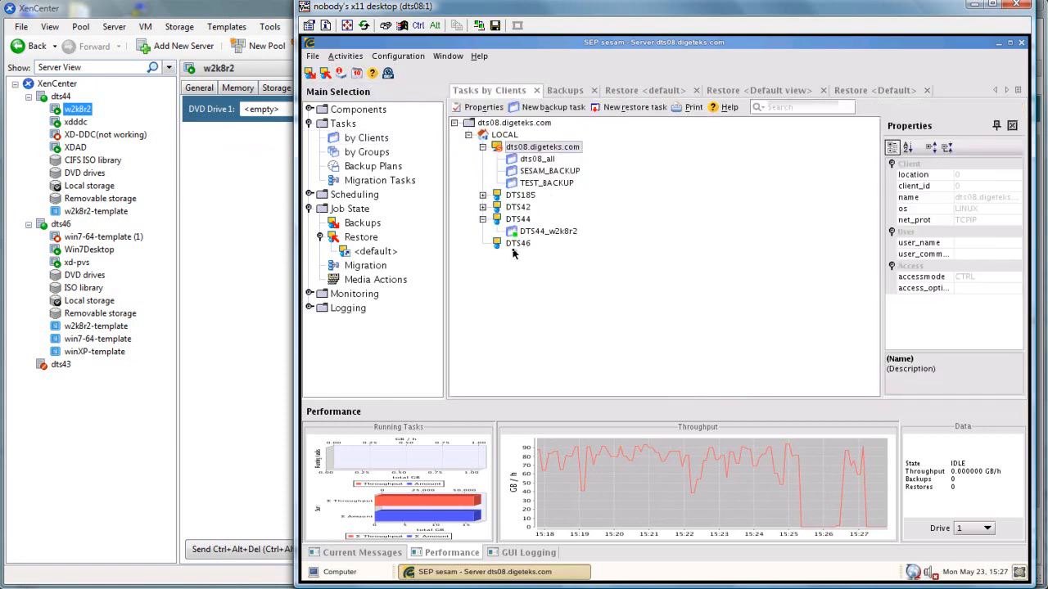
Create a new restore task for DTS46 using the newest DTS44_w2k8r2 backup set
{"action": "left_click", "coordinate": [518, 244]}
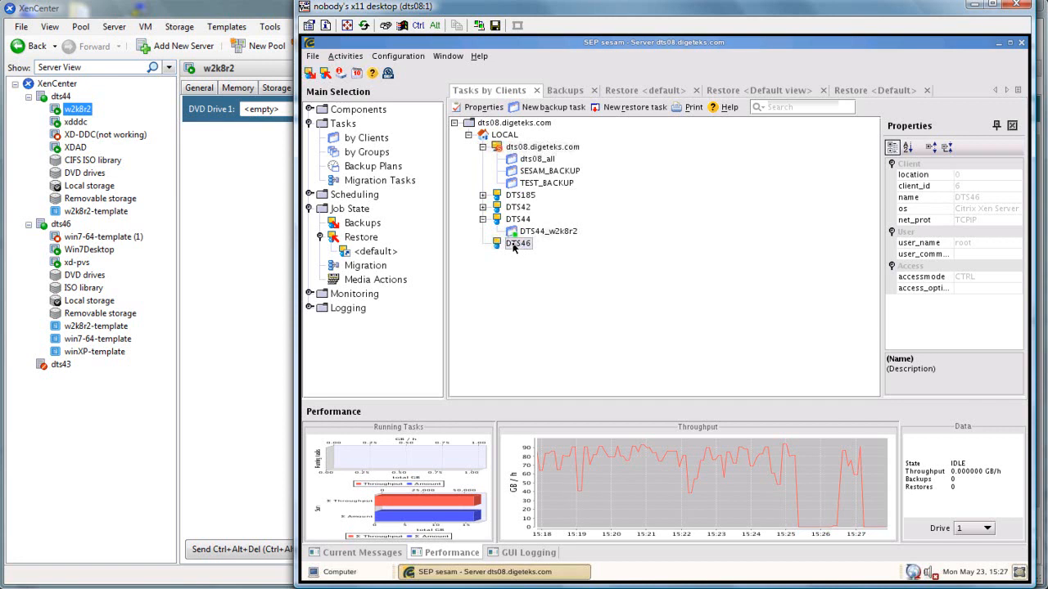
{"action": "right_click", "coordinate": [520, 243]}
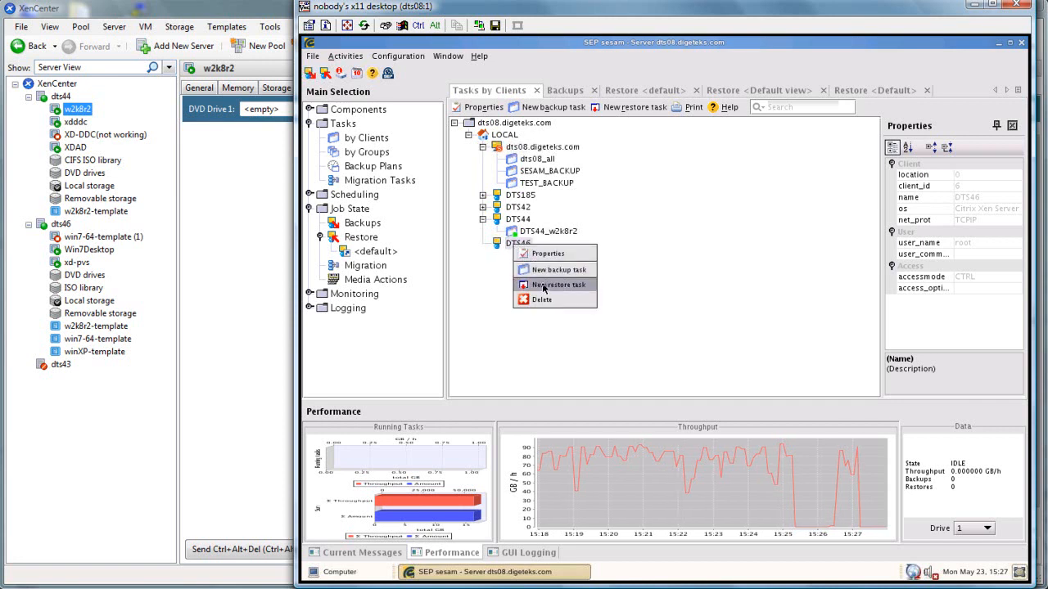
{"action": "left_click", "coordinate": [557, 284]}
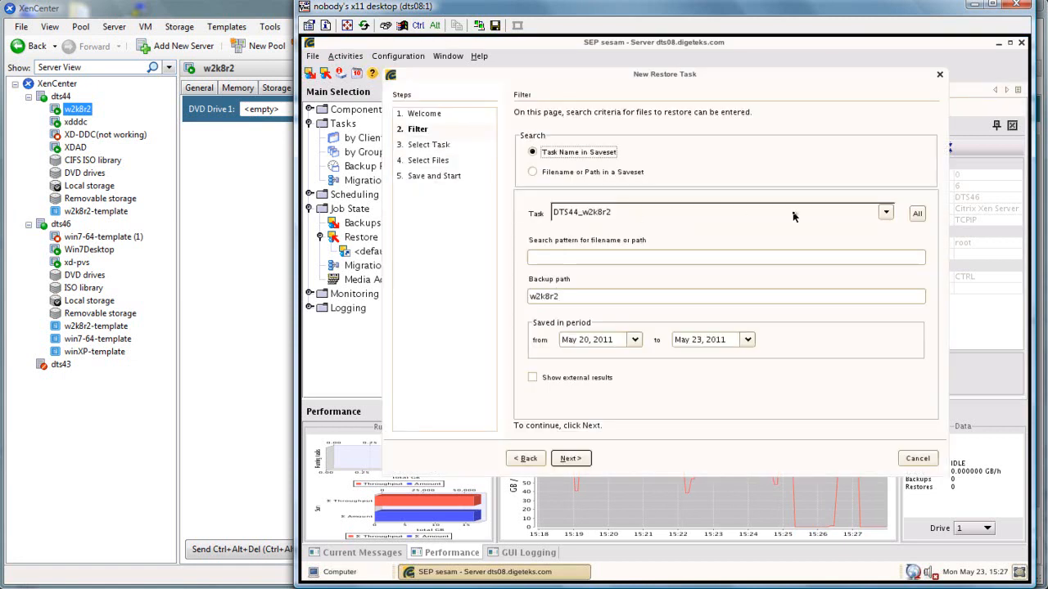
{"action": "mouse_move", "coordinate": [595, 426]}
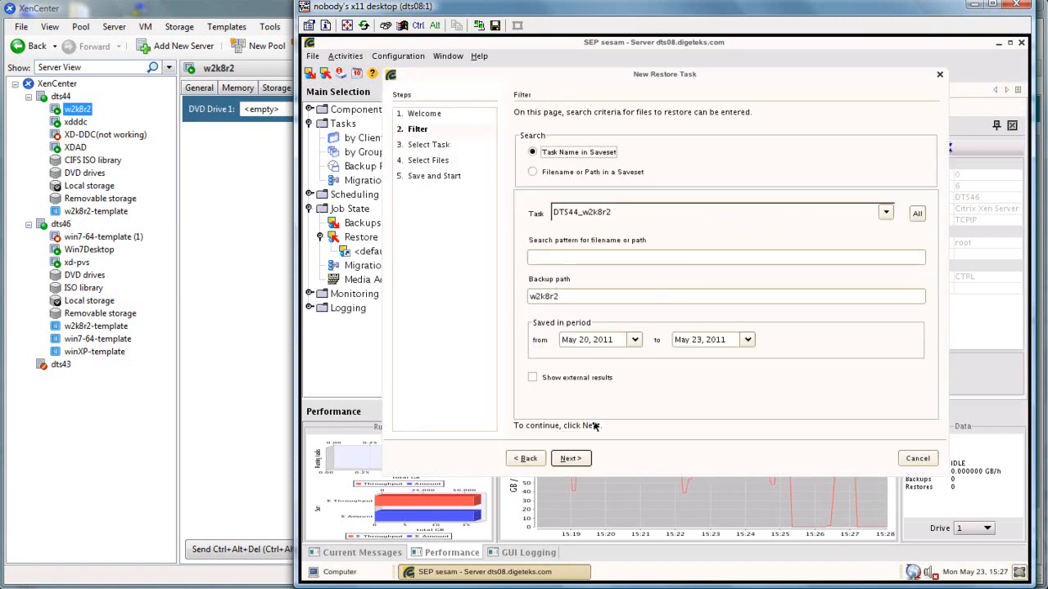
{"action": "left_click", "coordinate": [570, 459]}
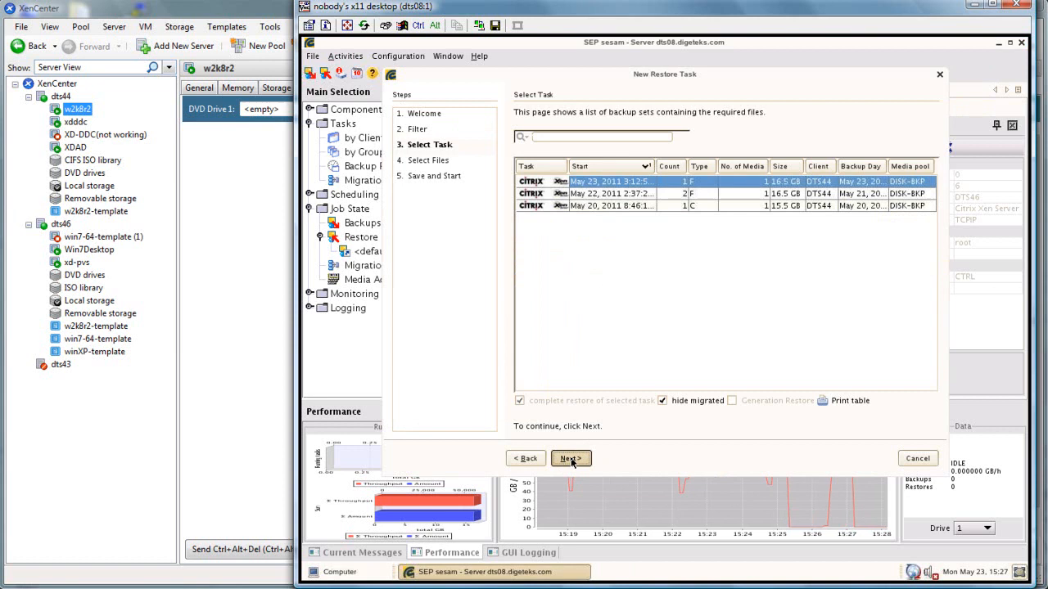
{"action": "left_click", "coordinate": [571, 458]}
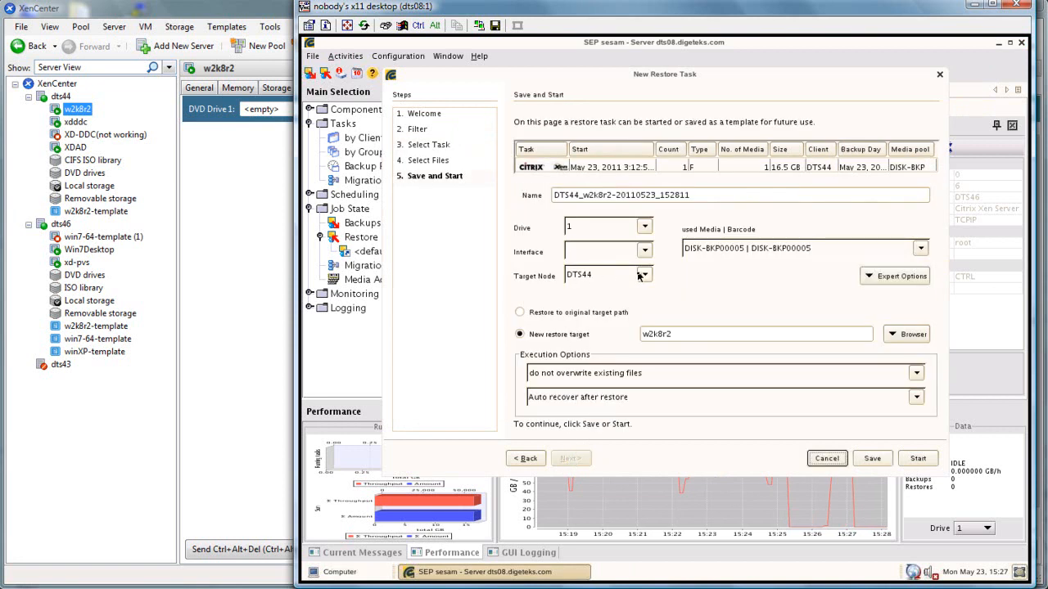
Set the restore target node to DTS46 and keep existing files from being overwritten
{"action": "left_click", "coordinate": [643, 275]}
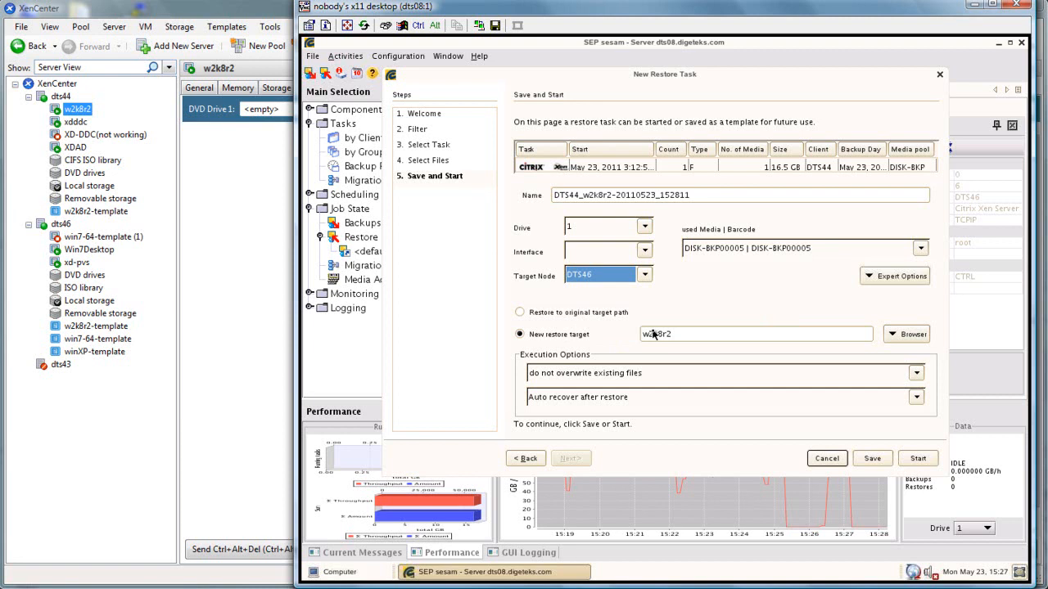
{"action": "left_click", "coordinate": [915, 372]}
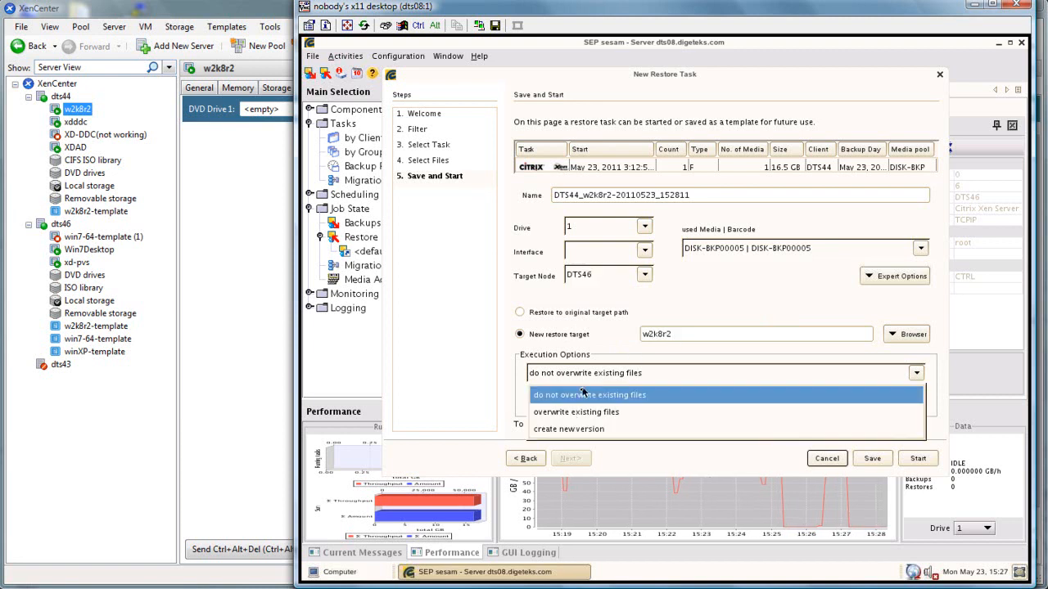
{"action": "left_click", "coordinate": [575, 412]}
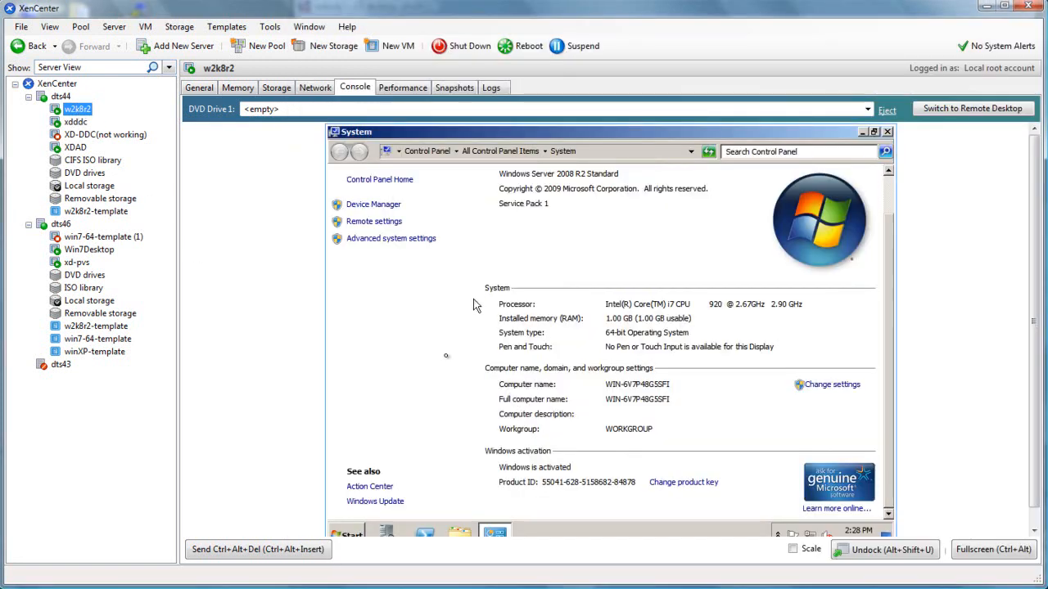
Shut down the Windows guest on dts44, then view host dts46's overview
{"action": "left_click", "coordinate": [346, 532]}
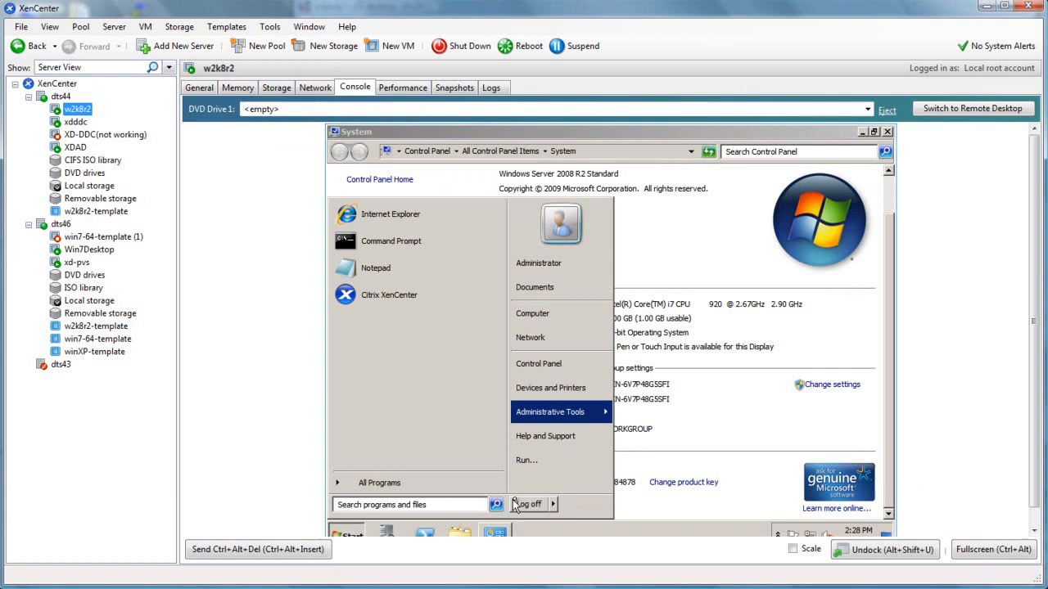
{"action": "left_click", "coordinate": [553, 504]}
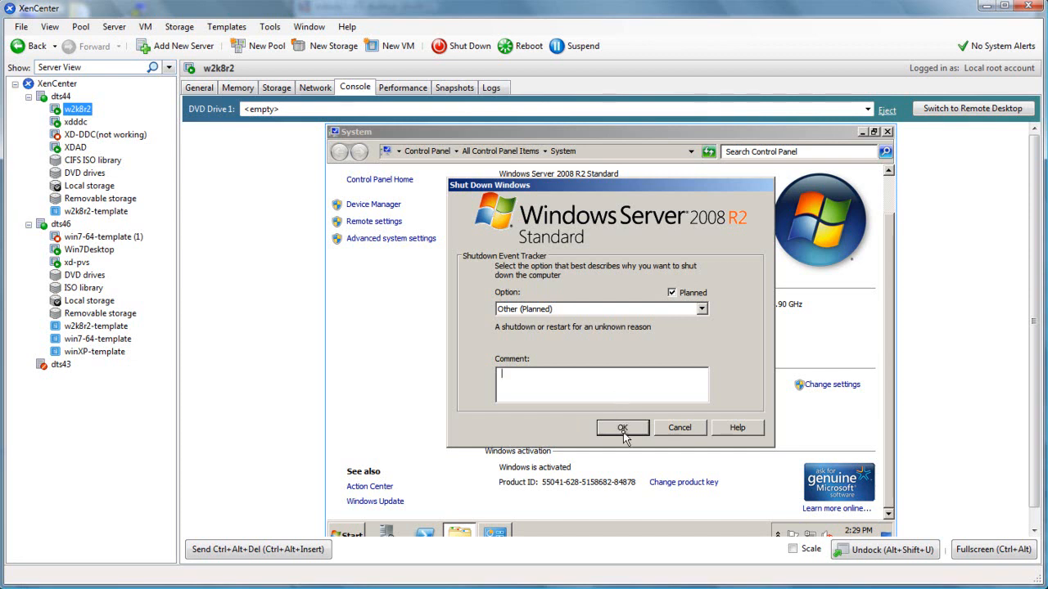
{"action": "left_click", "coordinate": [622, 428]}
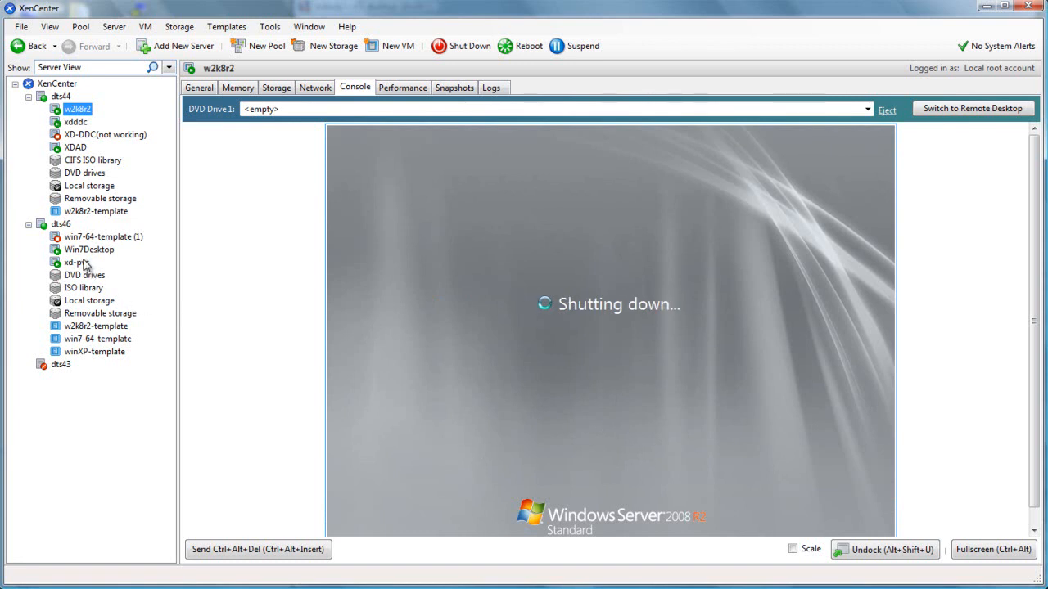
{"action": "left_click", "coordinate": [89, 300]}
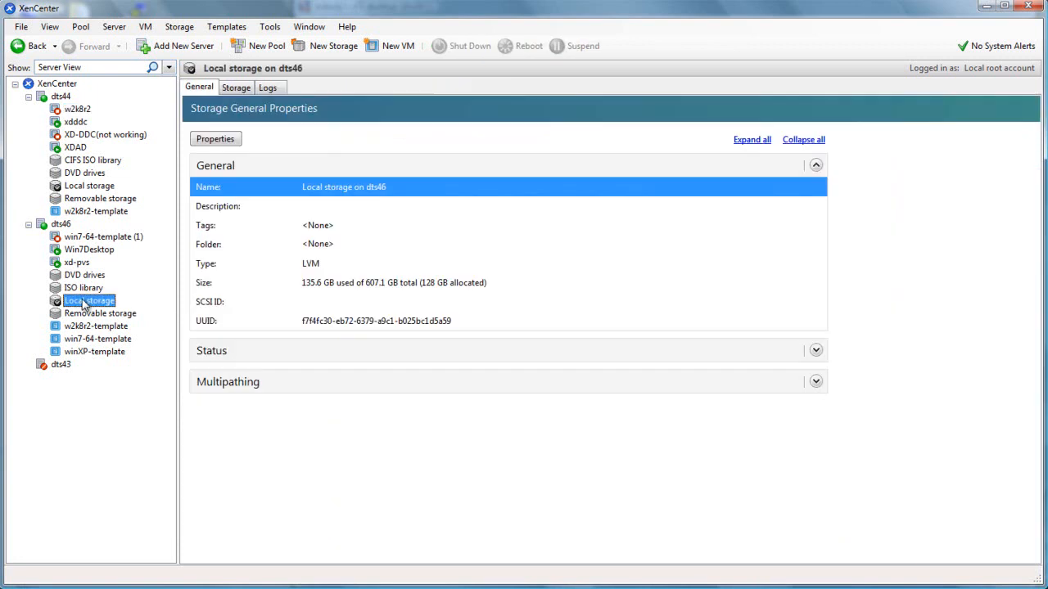
{"action": "left_click", "coordinate": [60, 223]}
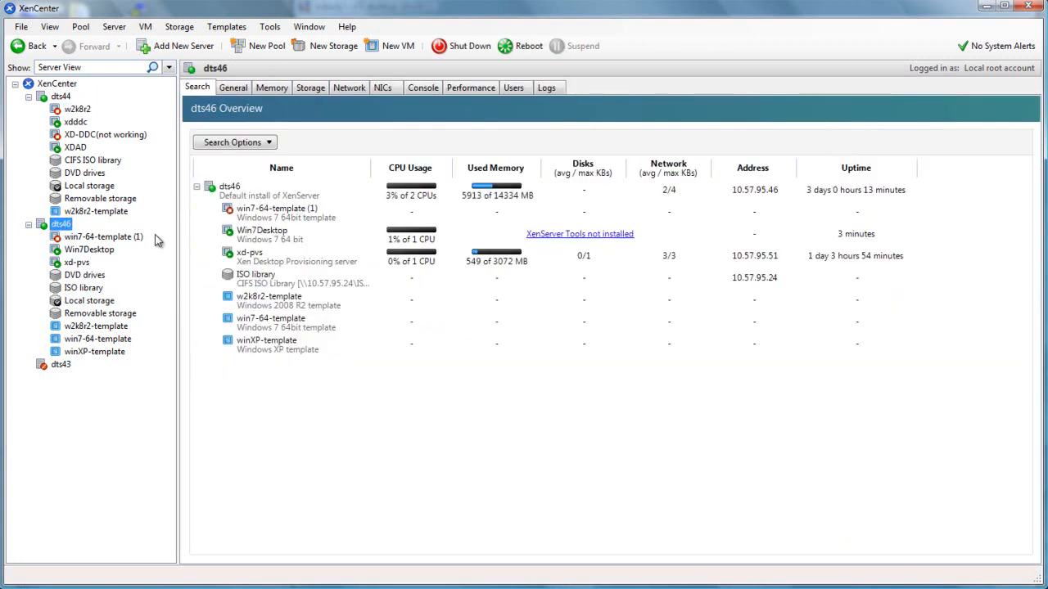
{"action": "mouse_move", "coordinate": [273, 467]}
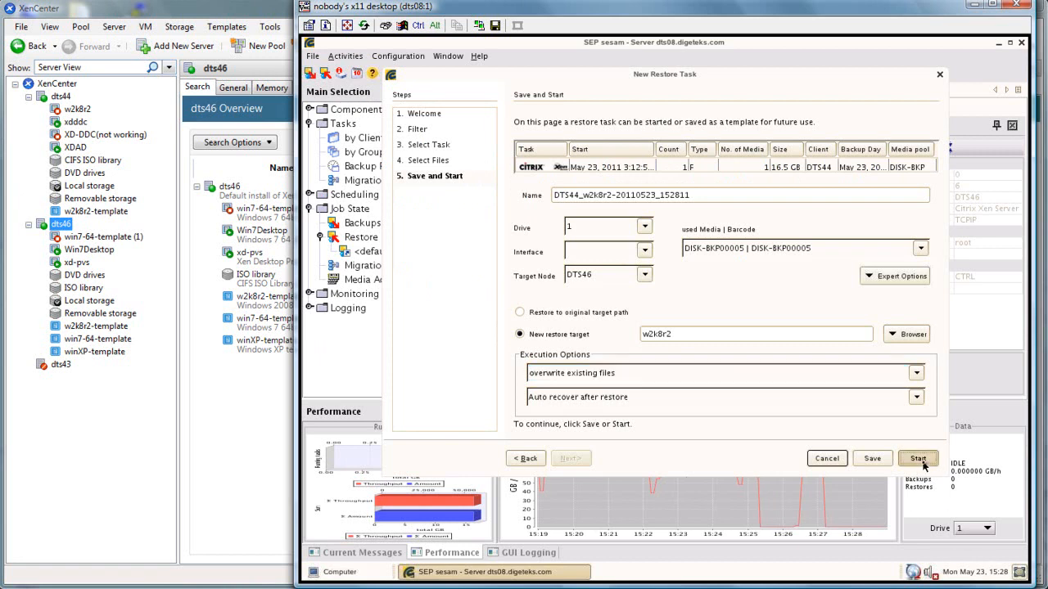
Start the immediate restore of w2k8r2 to DTS46 and dismiss the started message
{"action": "left_click", "coordinate": [917, 459]}
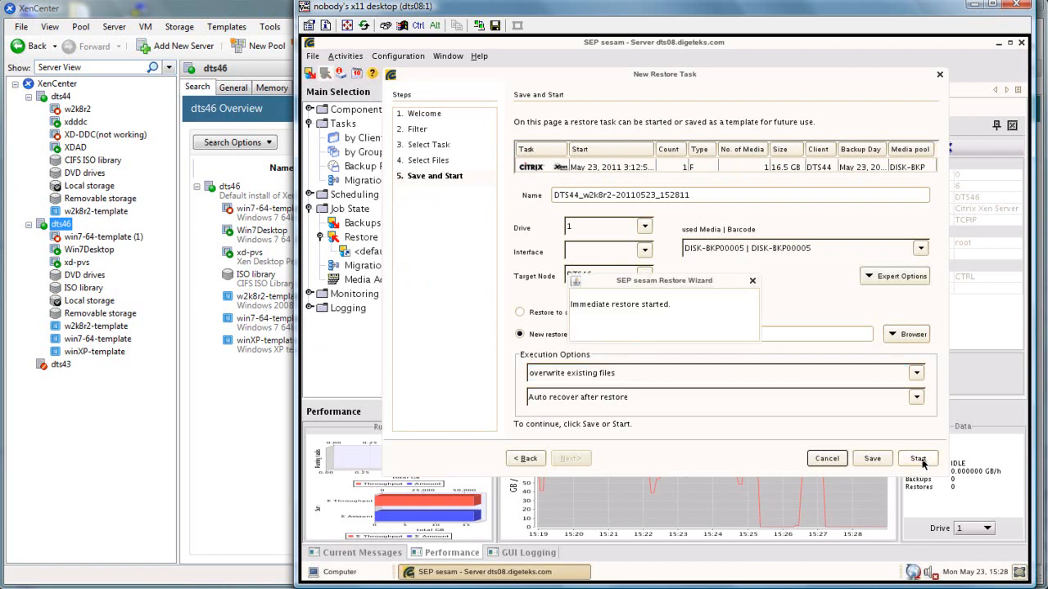
{"action": "left_click", "coordinate": [918, 459]}
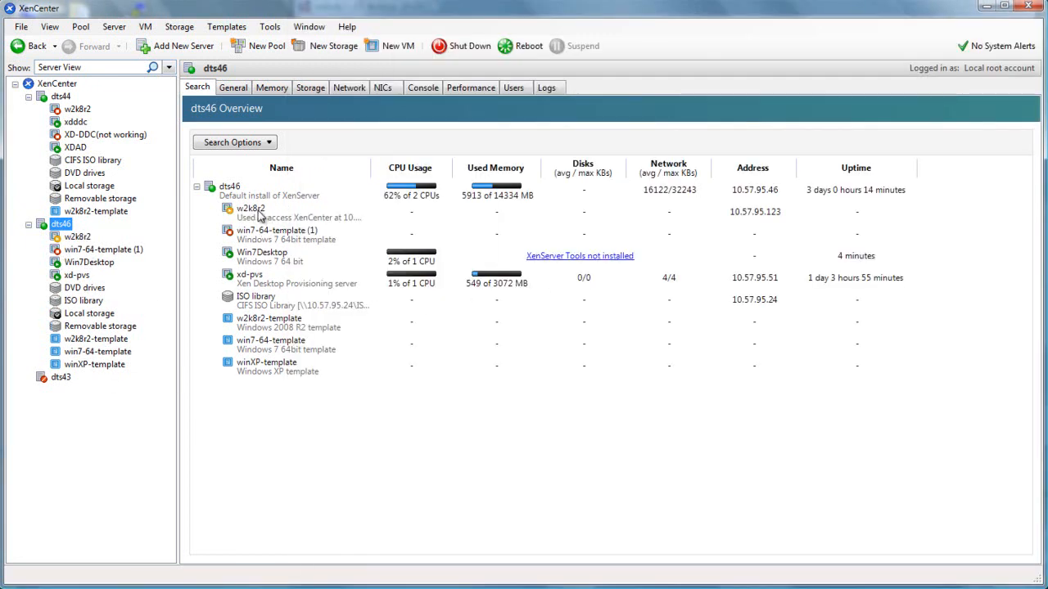
{"action": "mouse_move", "coordinate": [454, 377]}
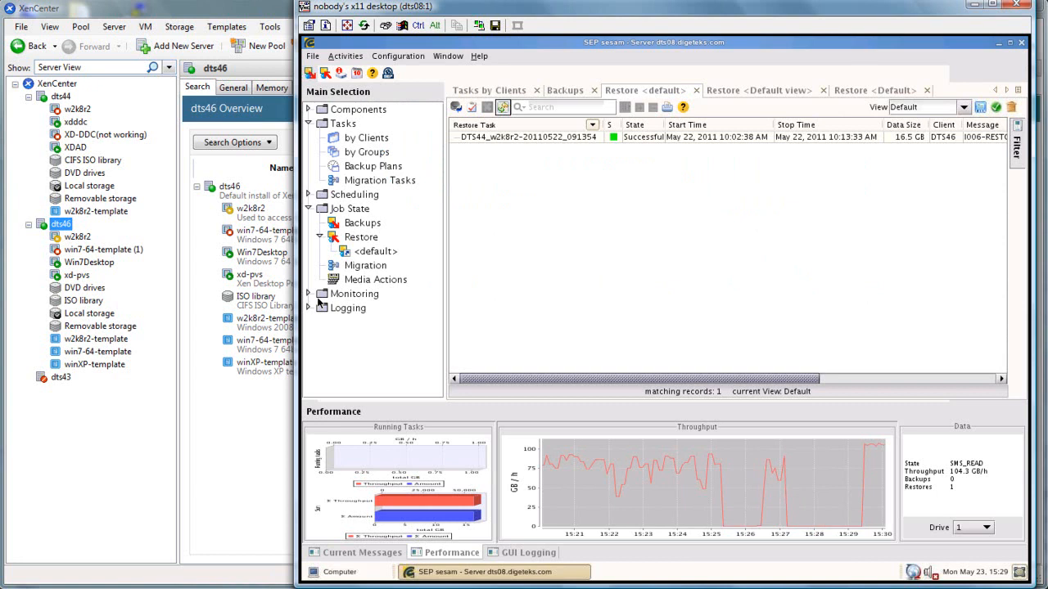
{"action": "mouse_move", "coordinate": [356, 487]}
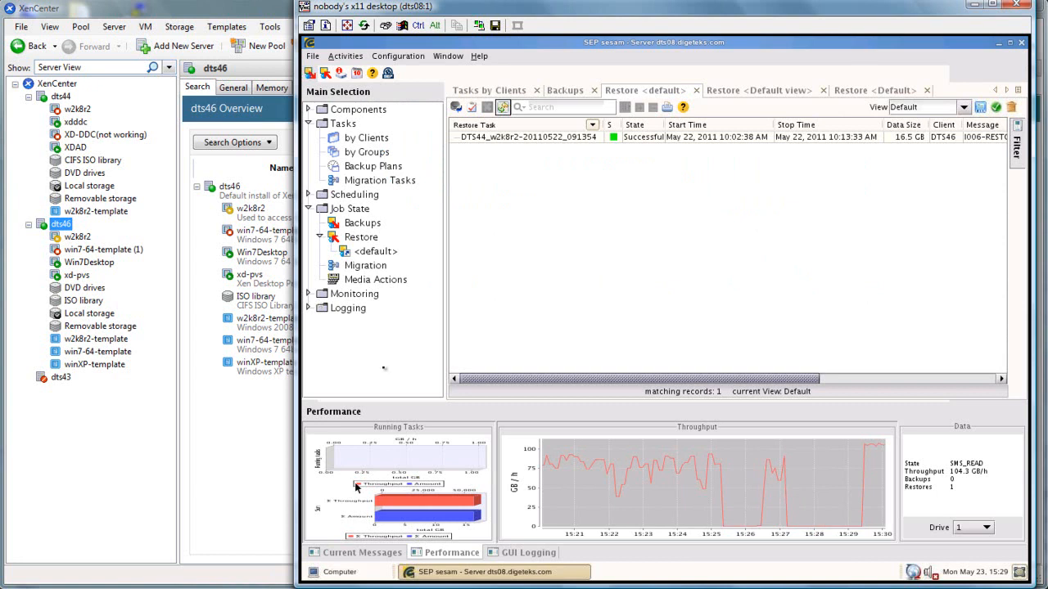
{"action": "mouse_move", "coordinate": [570, 293]}
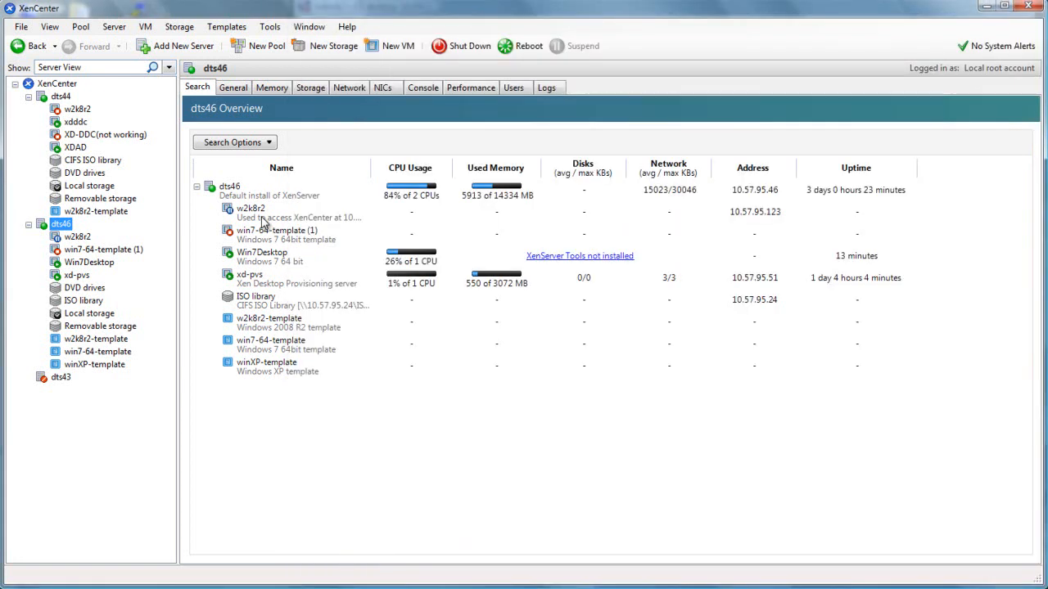
{"action": "mouse_move", "coordinate": [144, 260]}
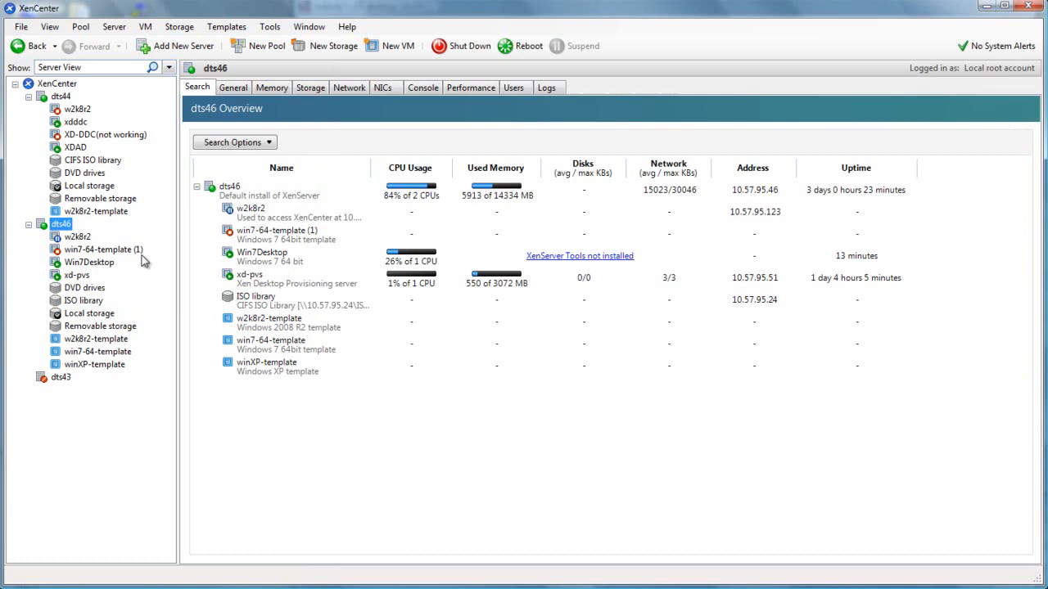
{"action": "mouse_move", "coordinate": [248, 221]}
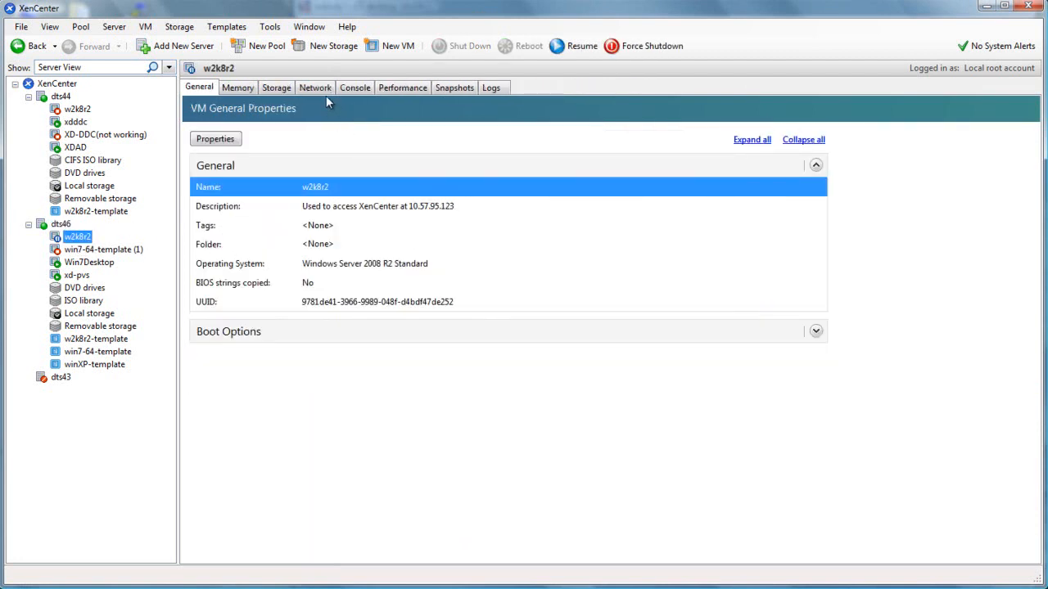
Open the console of the restored w2k8r2 VM on dts46
{"action": "left_click", "coordinate": [354, 88]}
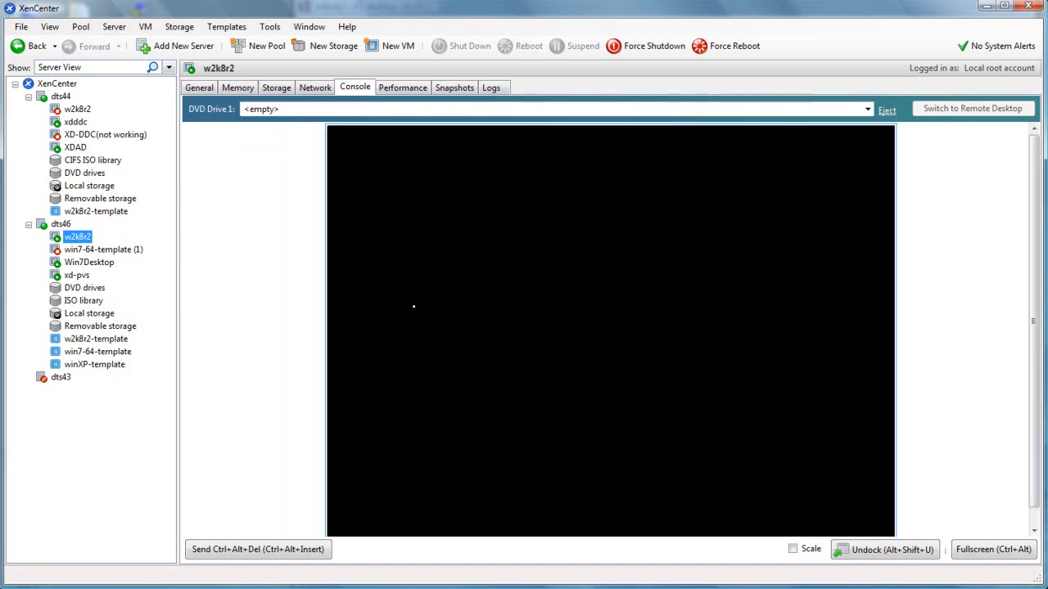
{"action": "mouse_move", "coordinate": [614, 345]}
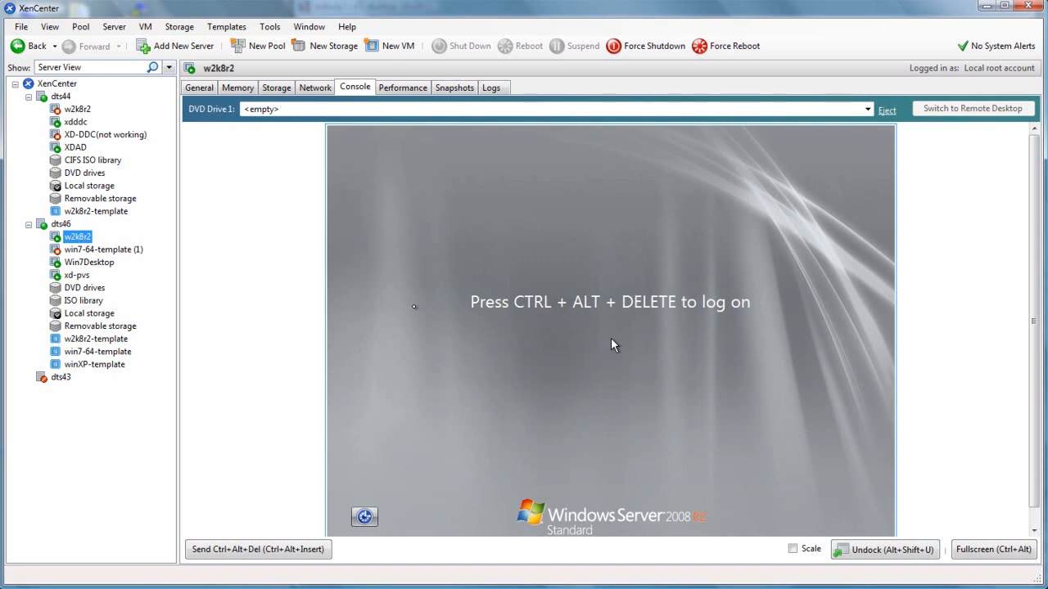
{"action": "mouse_move", "coordinate": [319, 398]}
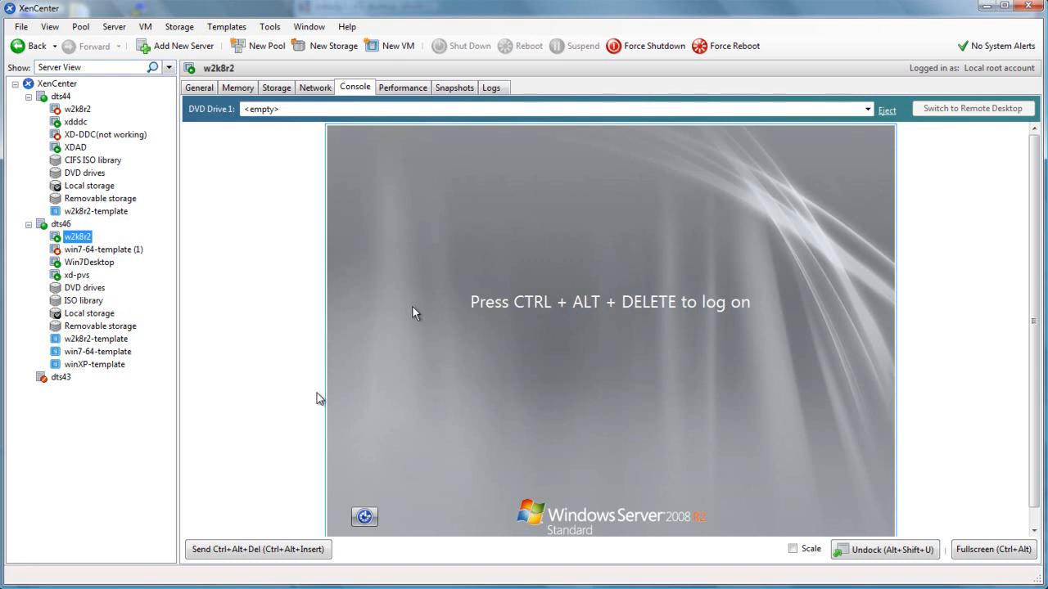
Send Ctrl+Alt+Del and log on to the w2k8r2 VM as Administrator
{"action": "left_click", "coordinate": [258, 549]}
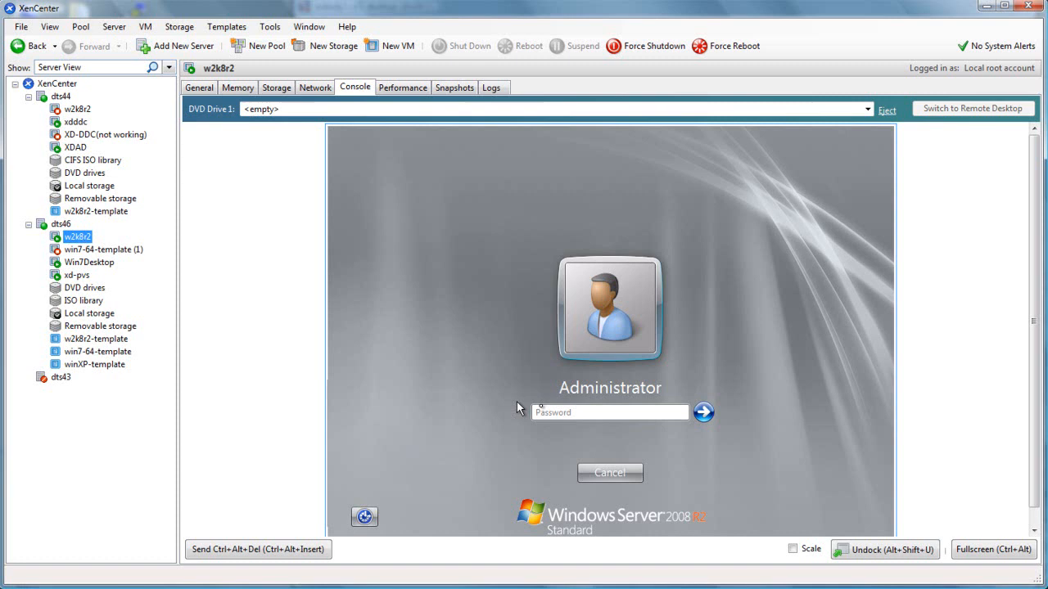
{"action": "left_click", "coordinate": [610, 412]}
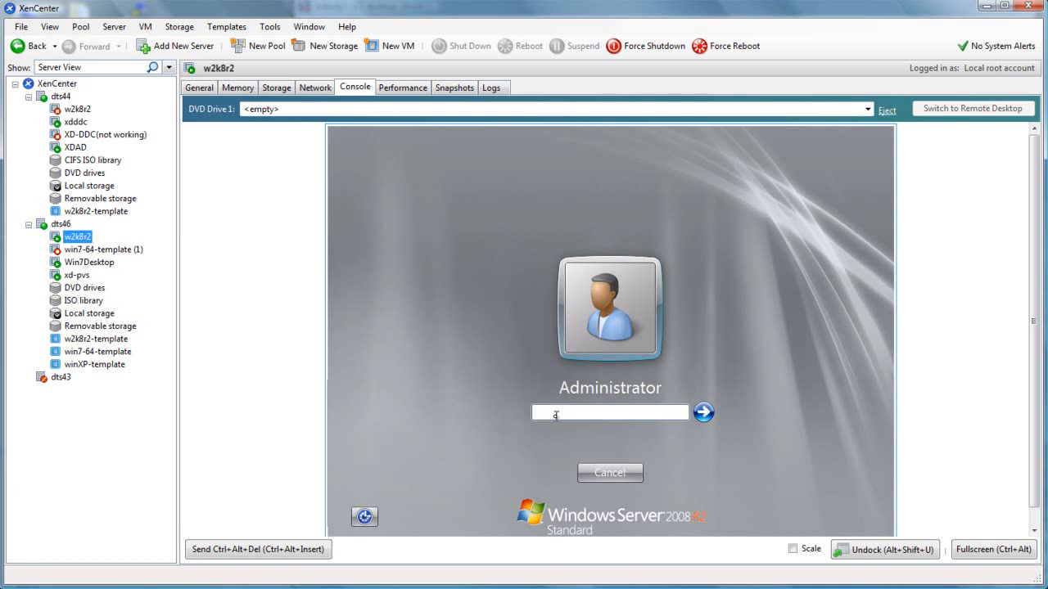
{"action": "left_click", "coordinate": [703, 413]}
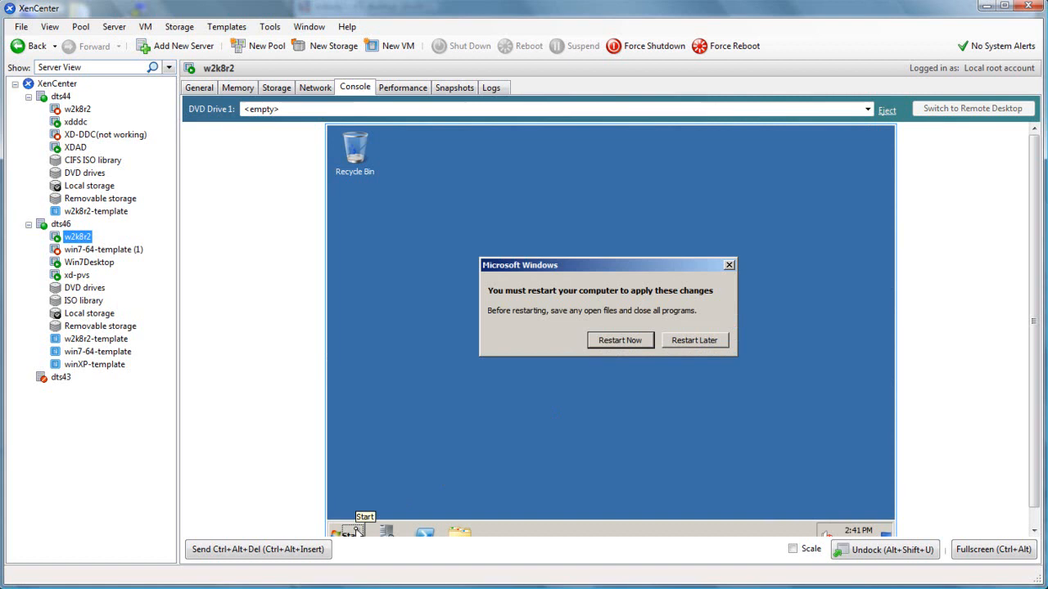
Postpone the restart, view System properties showing Windows activated, and switch to Remote Desktop
{"action": "left_click", "coordinate": [620, 340]}
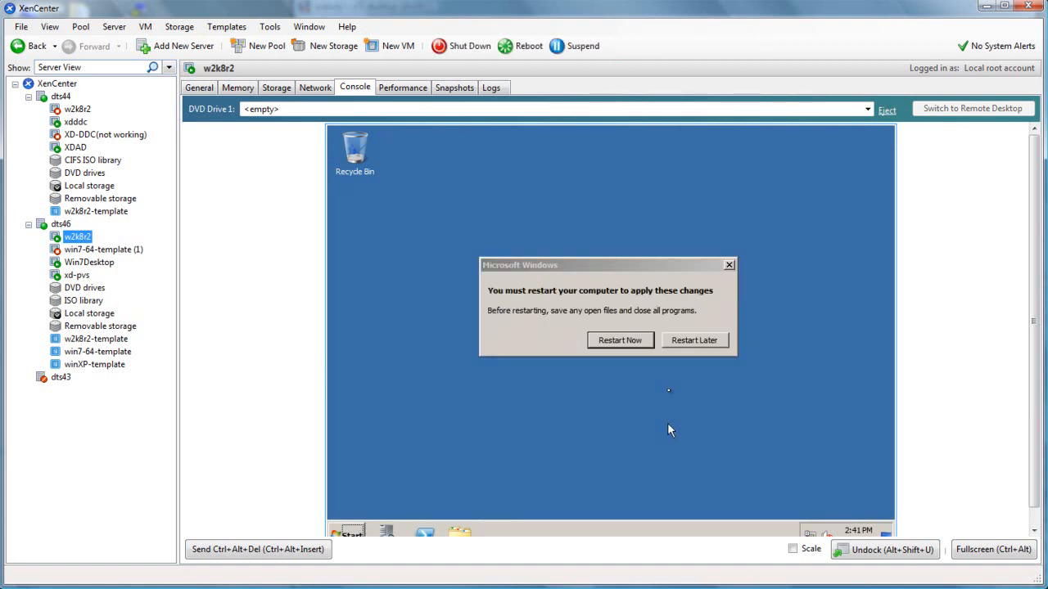
{"action": "left_click", "coordinate": [695, 340]}
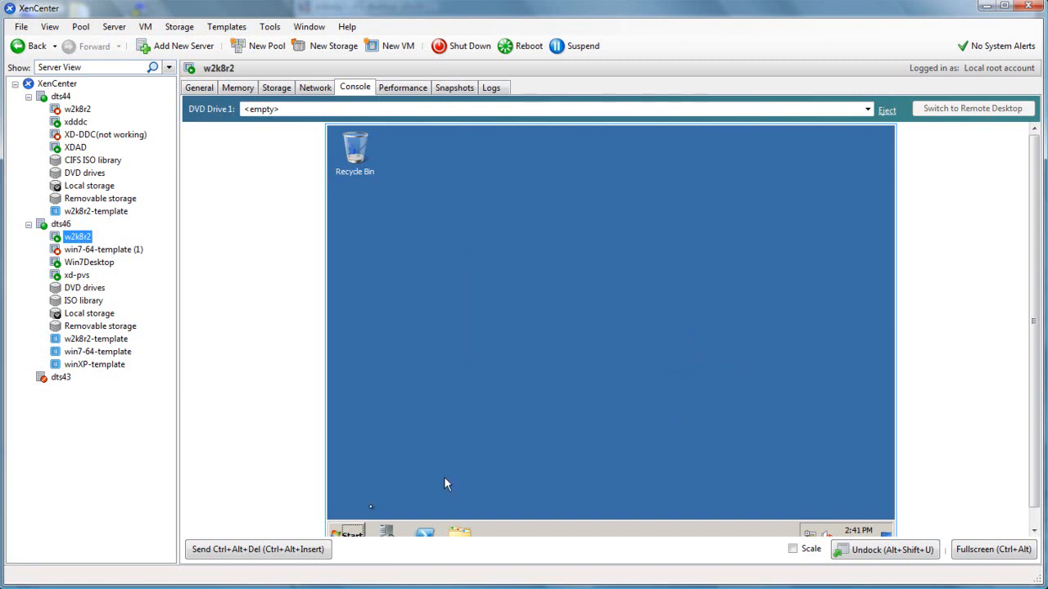
{"action": "left_click", "coordinate": [347, 533]}
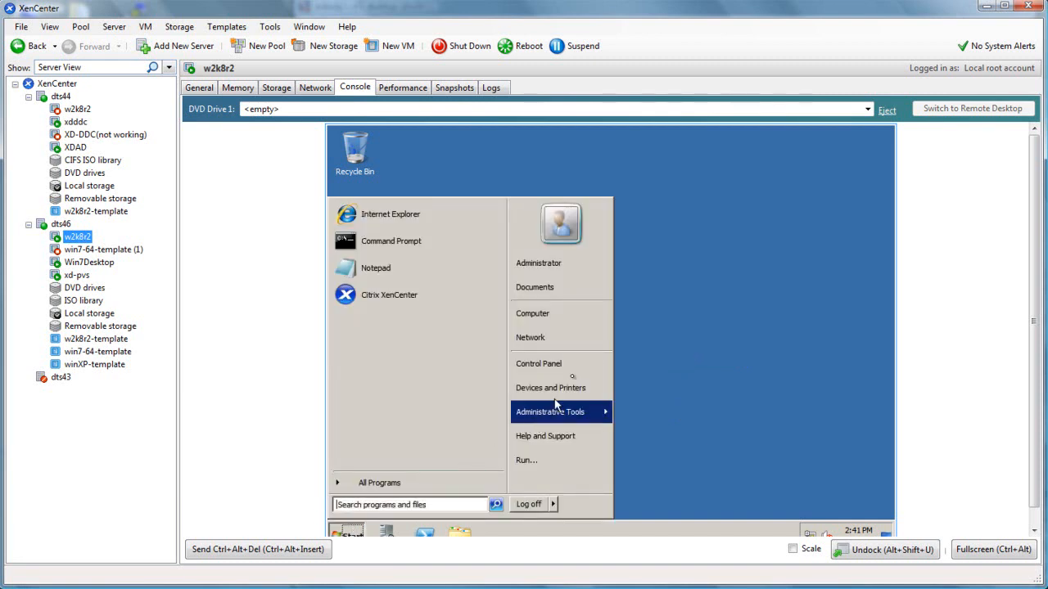
{"action": "mouse_move", "coordinate": [533, 314]}
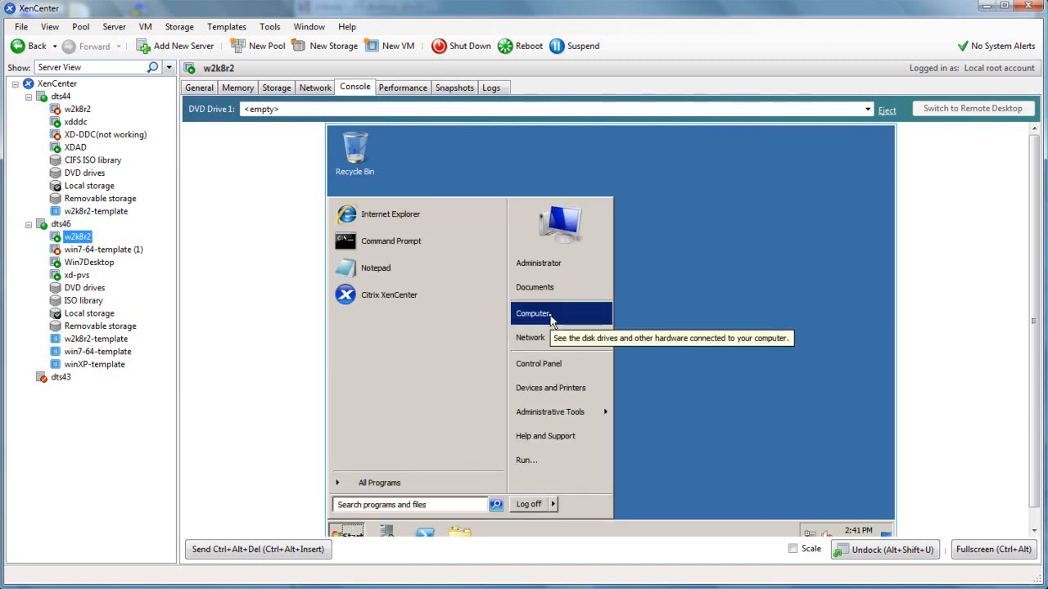
{"action": "right_click", "coordinate": [533, 314]}
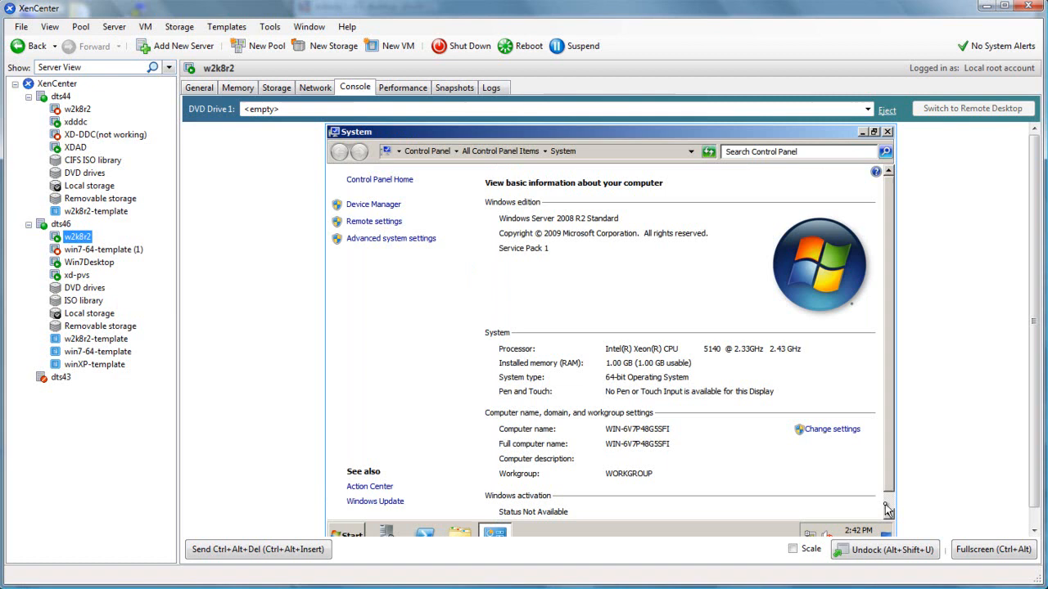
{"action": "scroll", "scroll_direction": "down", "scroll_amount": 3}
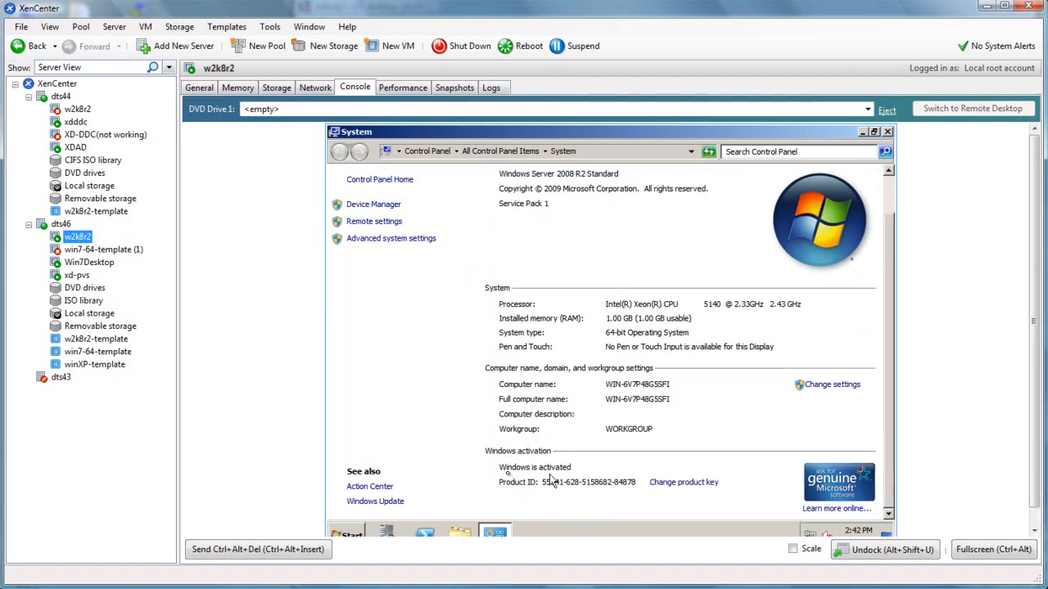
{"action": "left_click", "coordinate": [974, 108]}
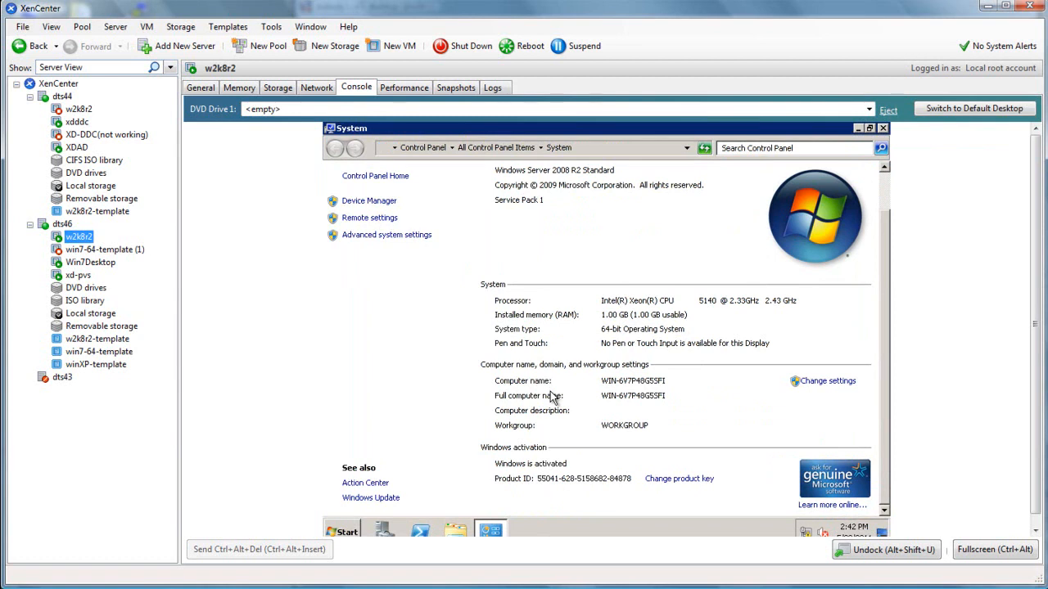
{"action": "mouse_move", "coordinate": [551, 398]}
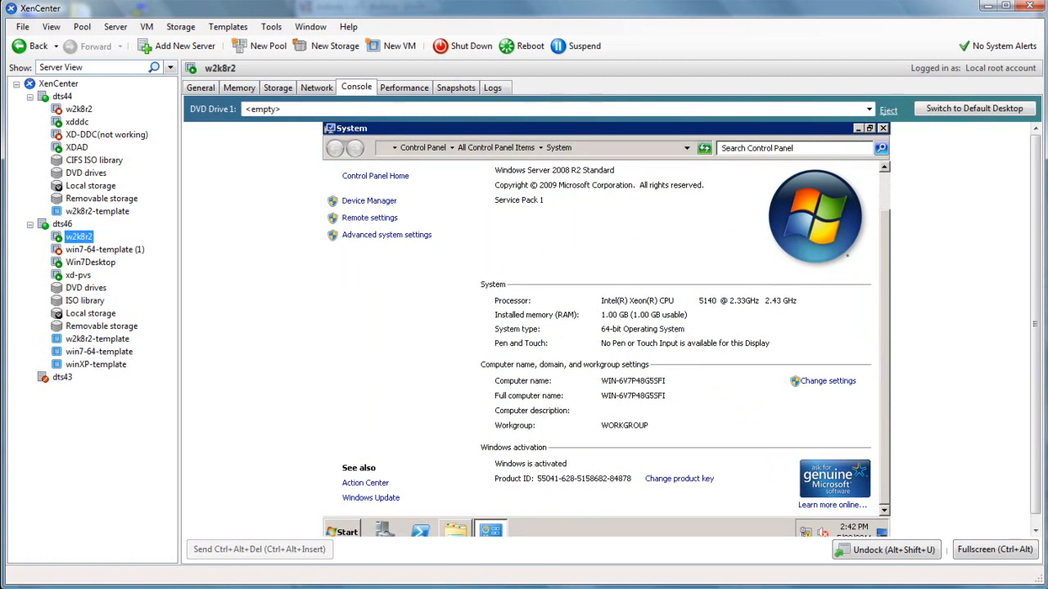
{"action": "mouse_move", "coordinate": [454, 530]}
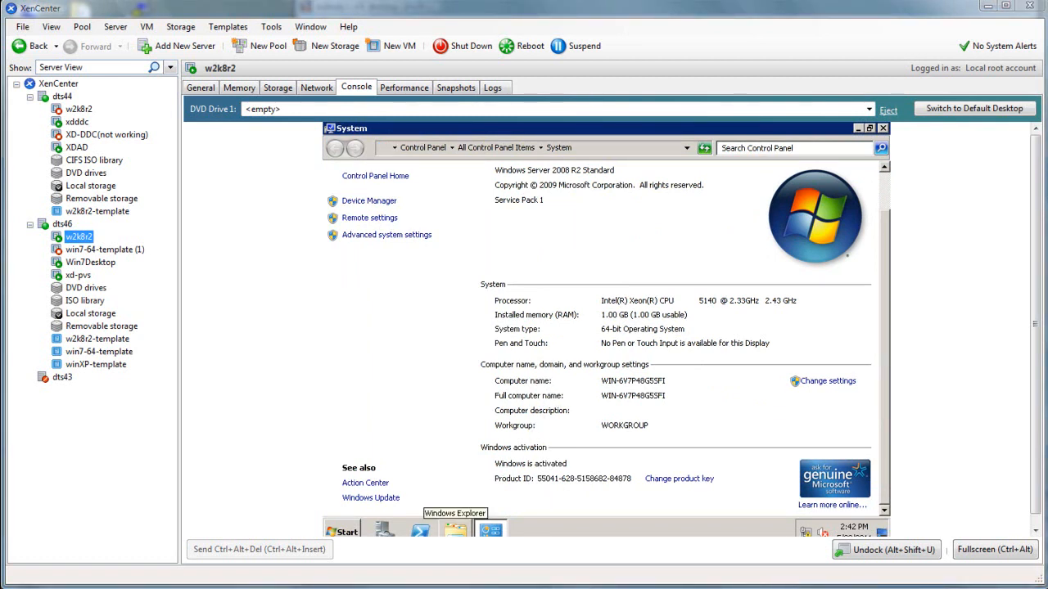